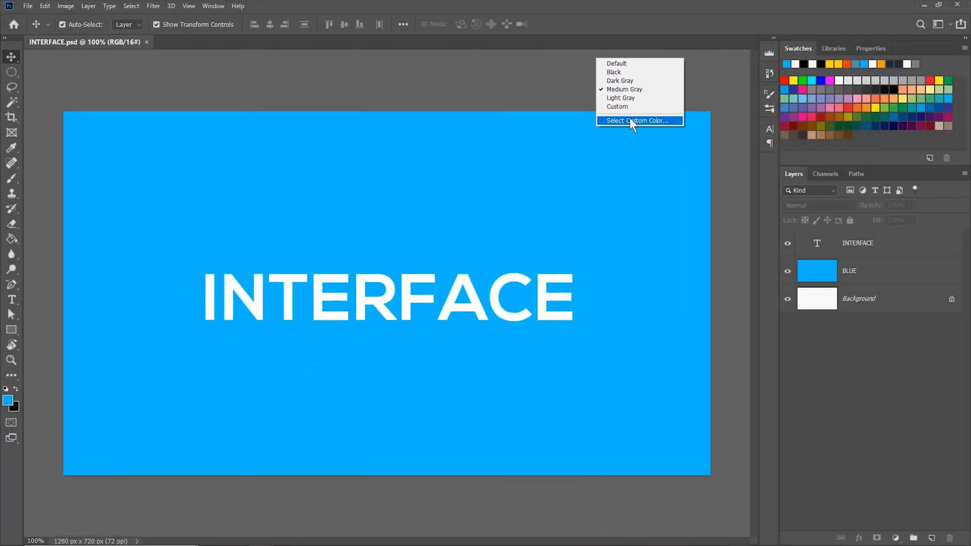
Pick a darker custom colour for the pasteboard around the INTERFACE canvas
{"action": "left_click", "coordinate": [639, 121]}
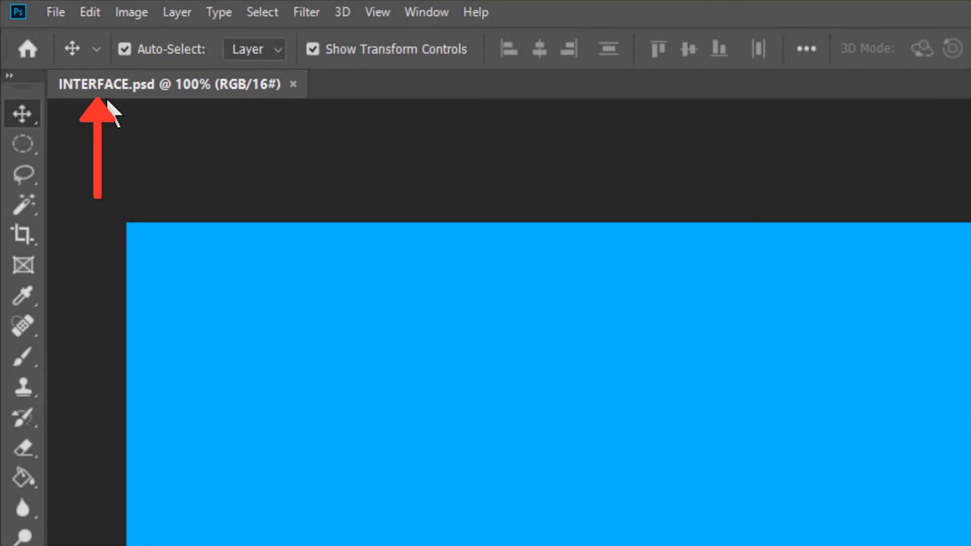
{"action": "mouse_move", "coordinate": [101, 122]}
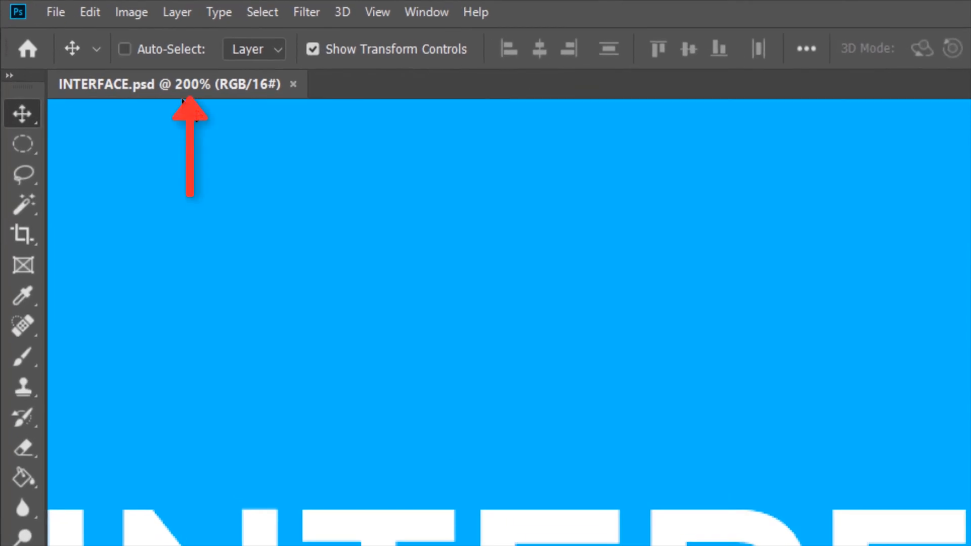
{"action": "mouse_move", "coordinate": [182, 103]}
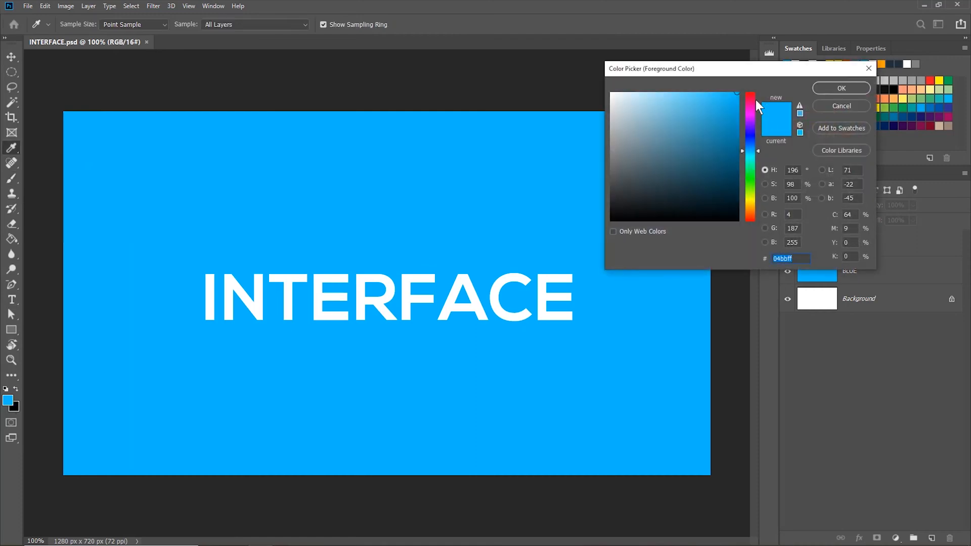
Pick a red foreground colour, brush it onto the BLUE layer, and save INTERFACE.psd
{"action": "left_click", "coordinate": [841, 87]}
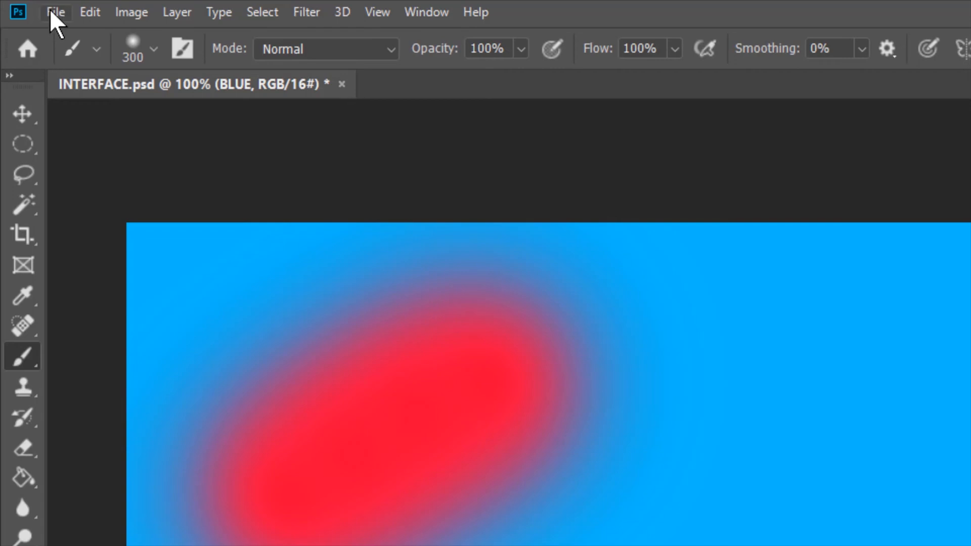
{"action": "left_click", "coordinate": [50, 12]}
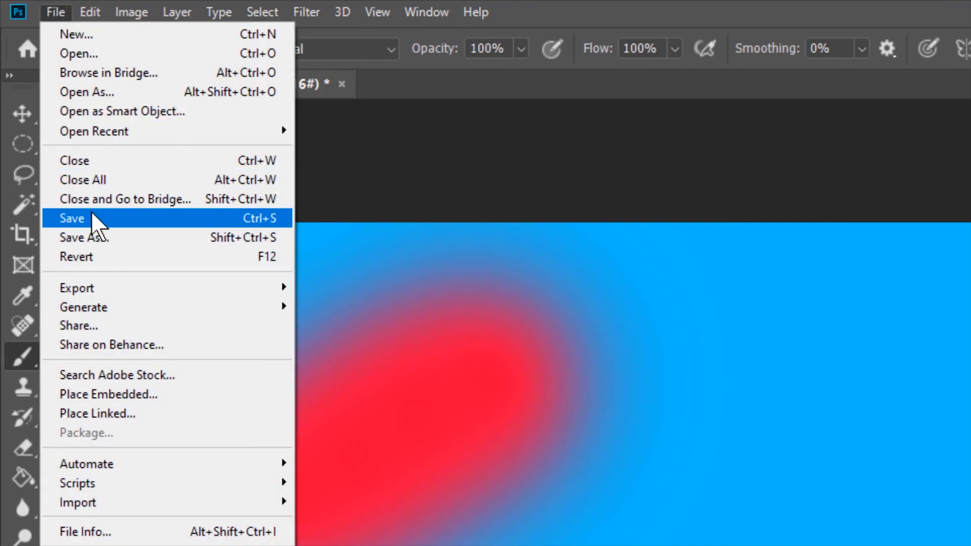
{"action": "left_click", "coordinate": [72, 218]}
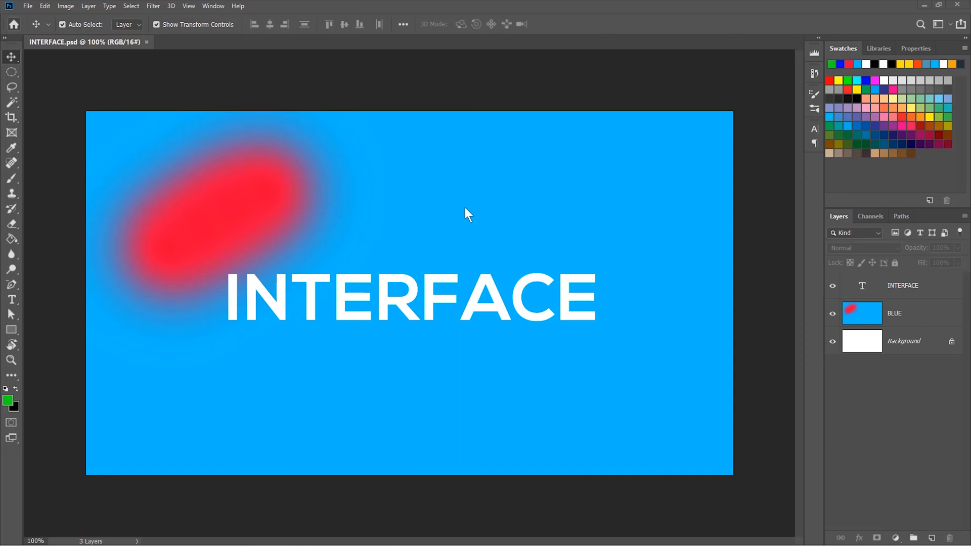
Create the first new blank 1280 × 720 document, Untitled-1
{"action": "left_click", "coordinate": [30, 6]}
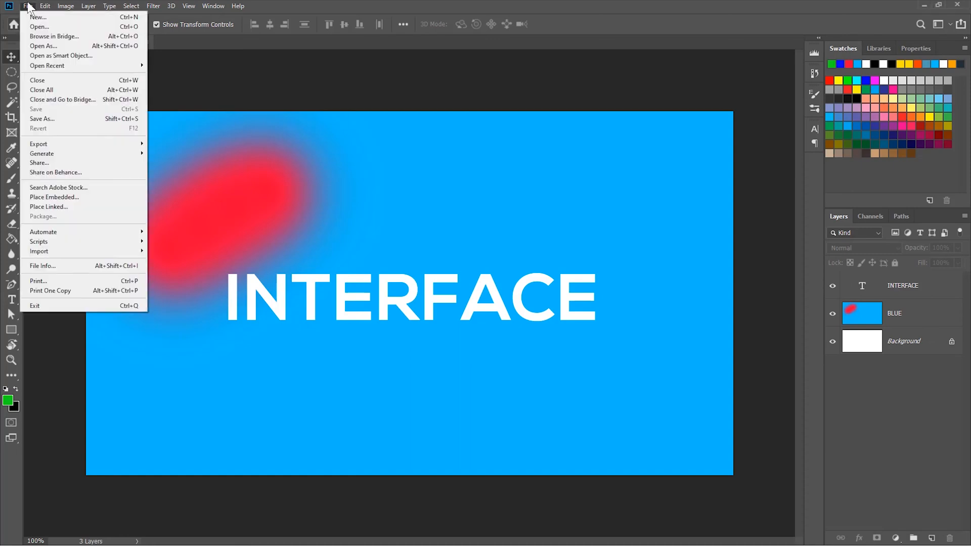
{"action": "left_click", "coordinate": [34, 18]}
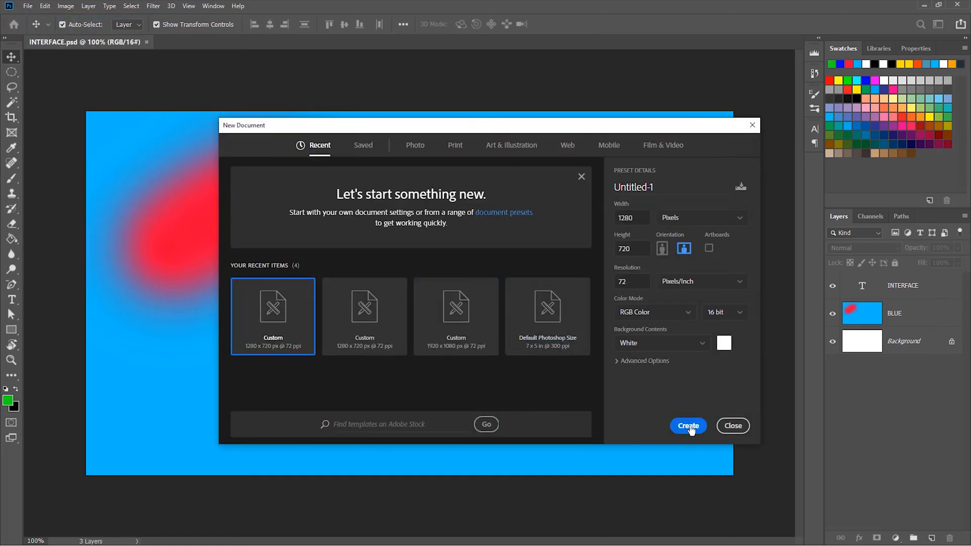
{"action": "left_click", "coordinate": [688, 426]}
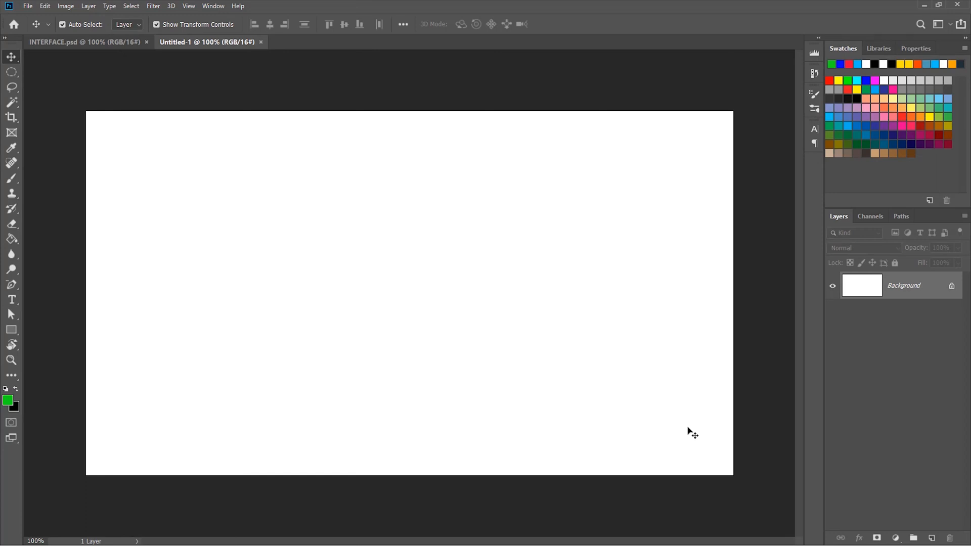
{"action": "mouse_move", "coordinate": [11, 177]}
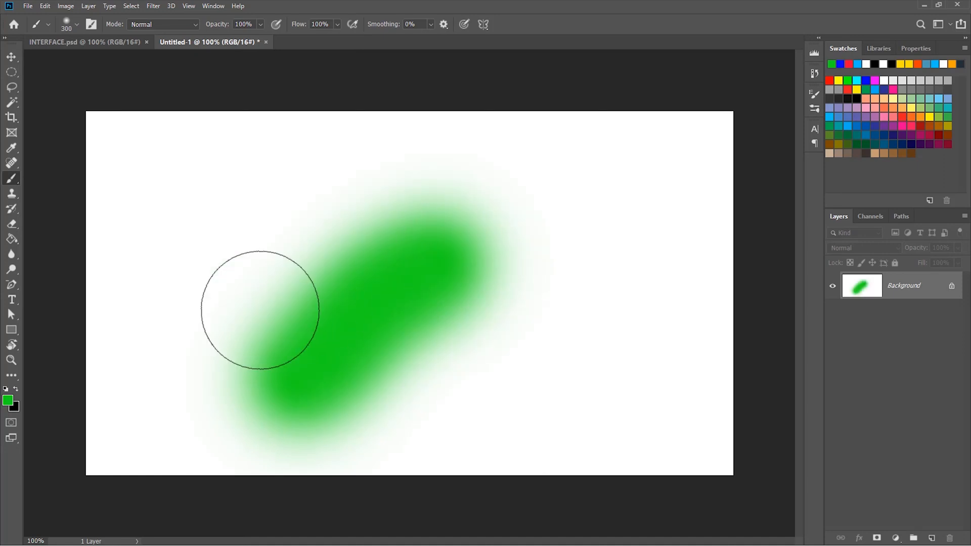
Create a second blank 1280 × 720 document, Untitled-2
{"action": "left_click", "coordinate": [29, 6]}
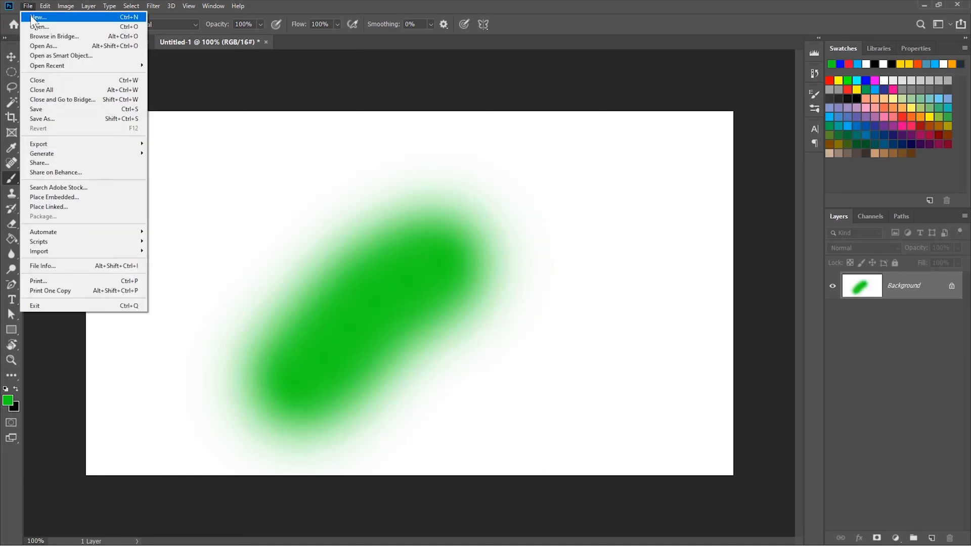
{"action": "left_click", "coordinate": [37, 19]}
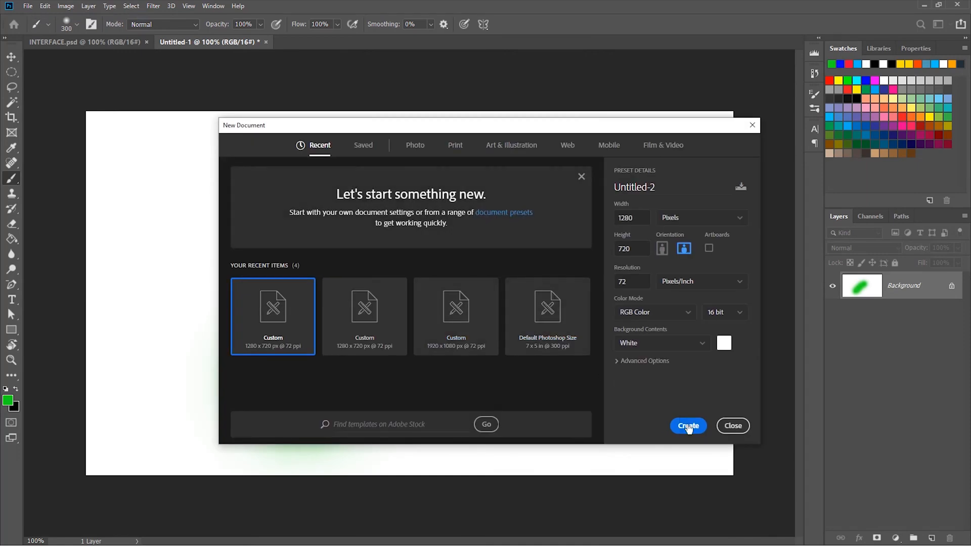
{"action": "left_click", "coordinate": [689, 426]}
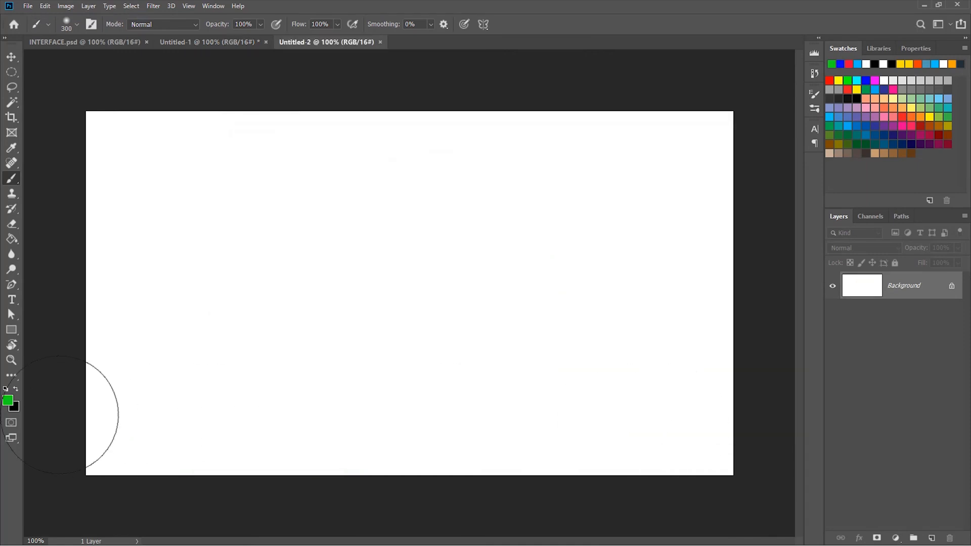
{"action": "left_click", "coordinate": [8, 401]}
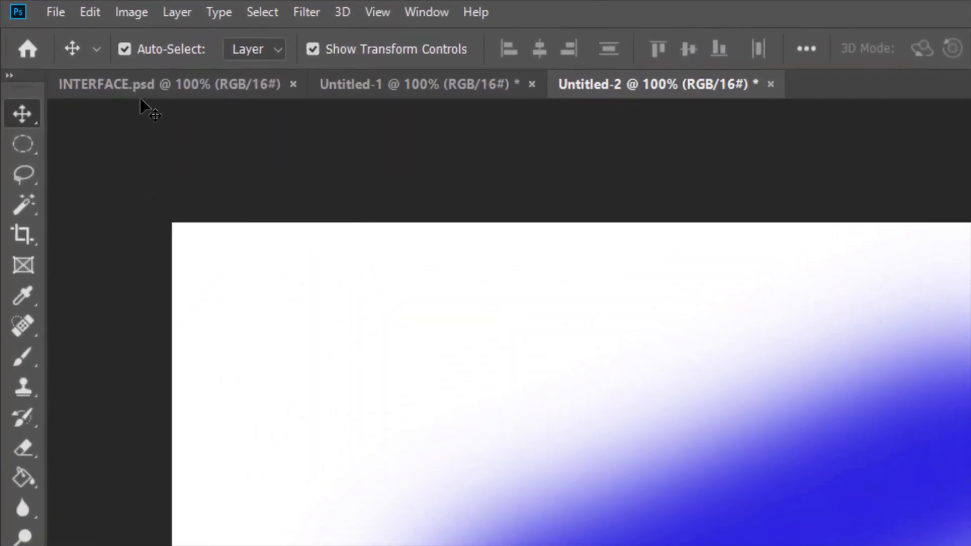
Reorder the document tabs, close Untitled-2 without saving, then close Untitled-1
{"action": "left_click", "coordinate": [124, 84]}
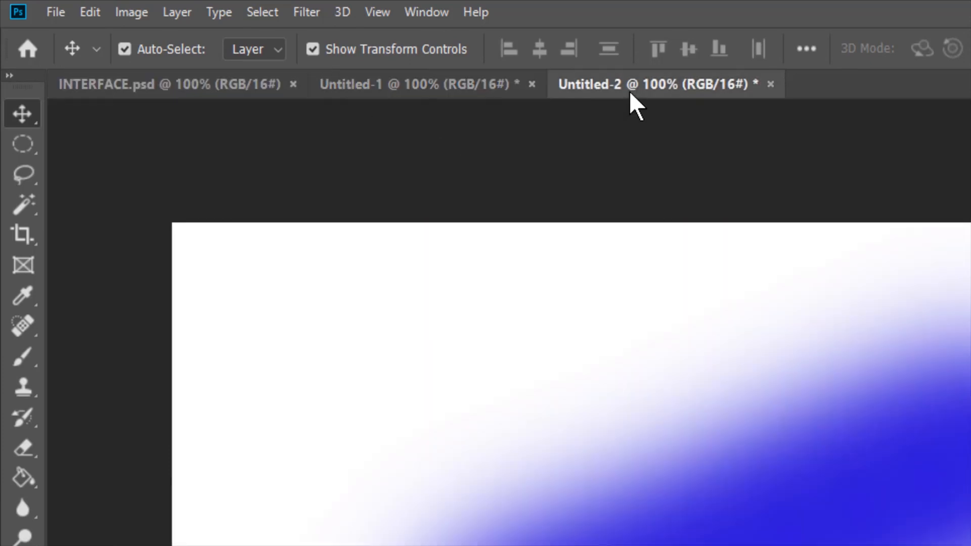
{"action": "mouse_move", "coordinate": [706, 465]}
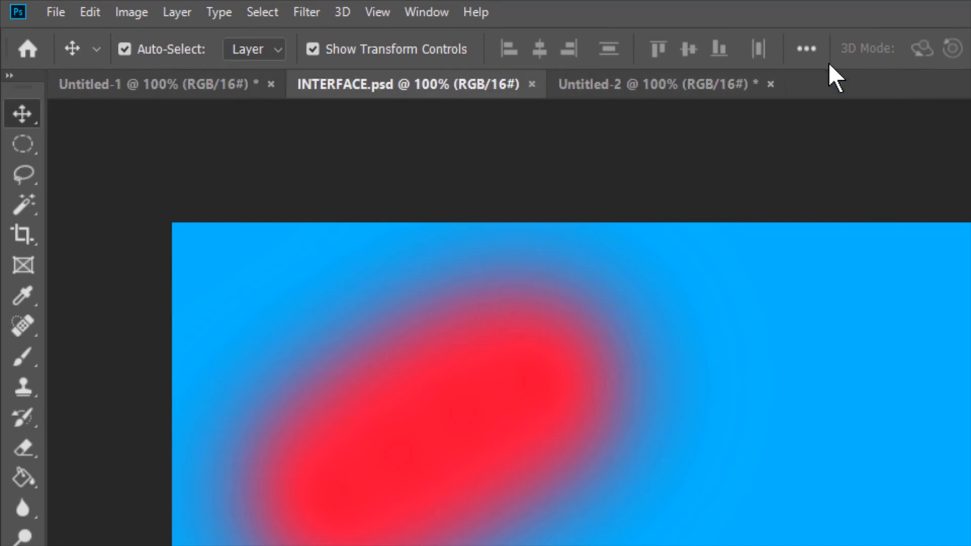
{"action": "mouse_move", "coordinate": [640, 68]}
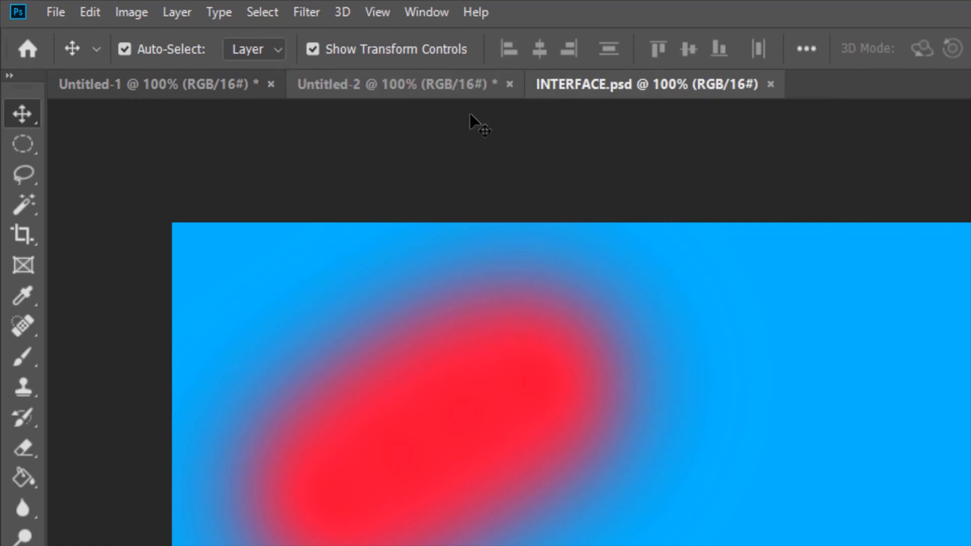
{"action": "mouse_move", "coordinate": [598, 136]}
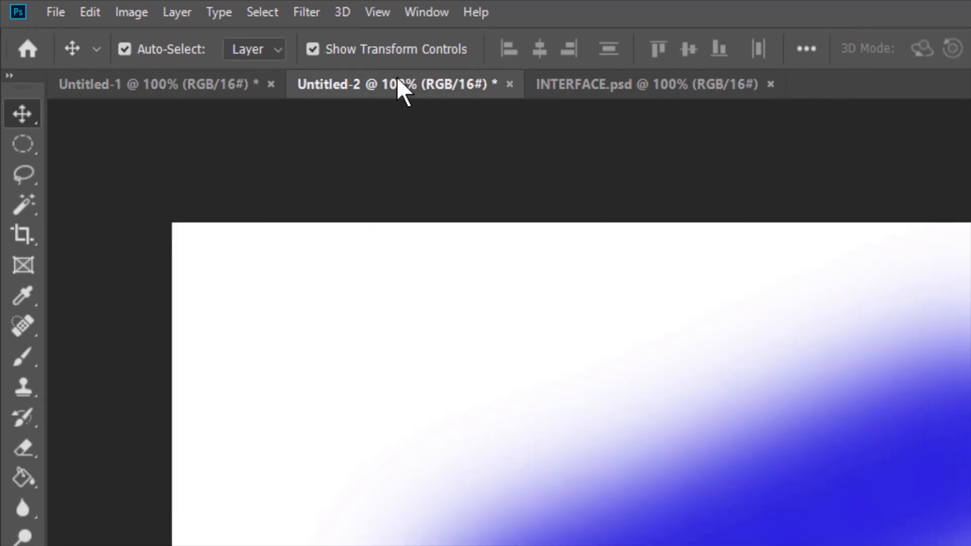
{"action": "mouse_move", "coordinate": [635, 99]}
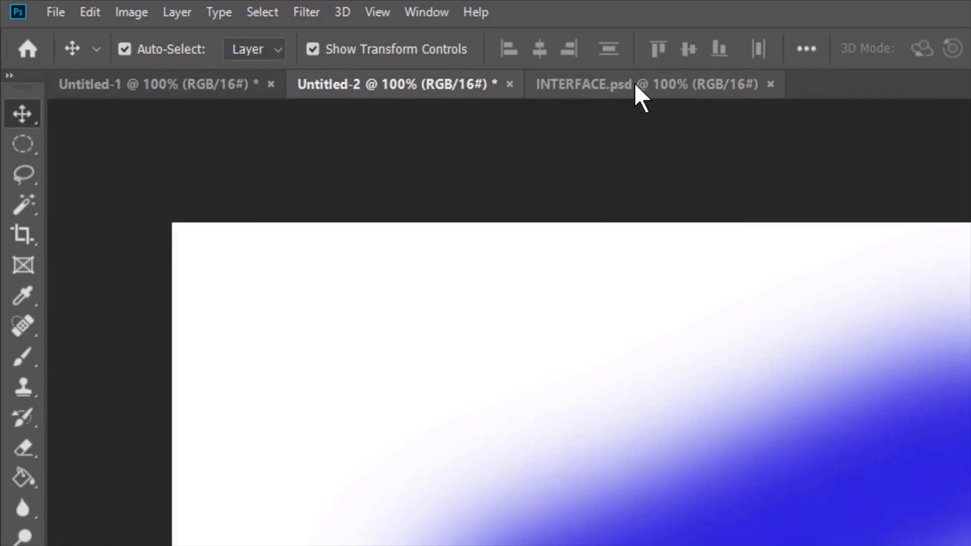
{"action": "left_click", "coordinate": [592, 83]}
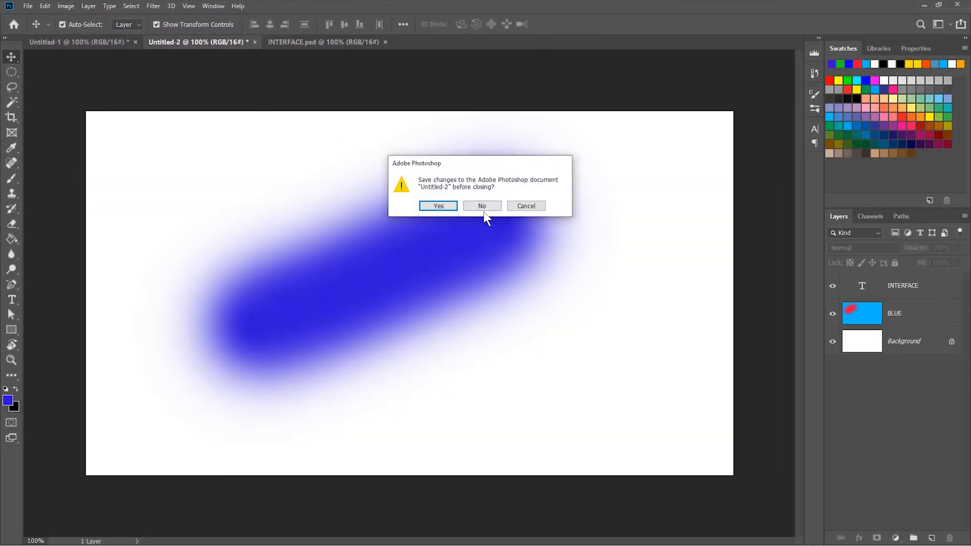
{"action": "left_click", "coordinate": [482, 206]}
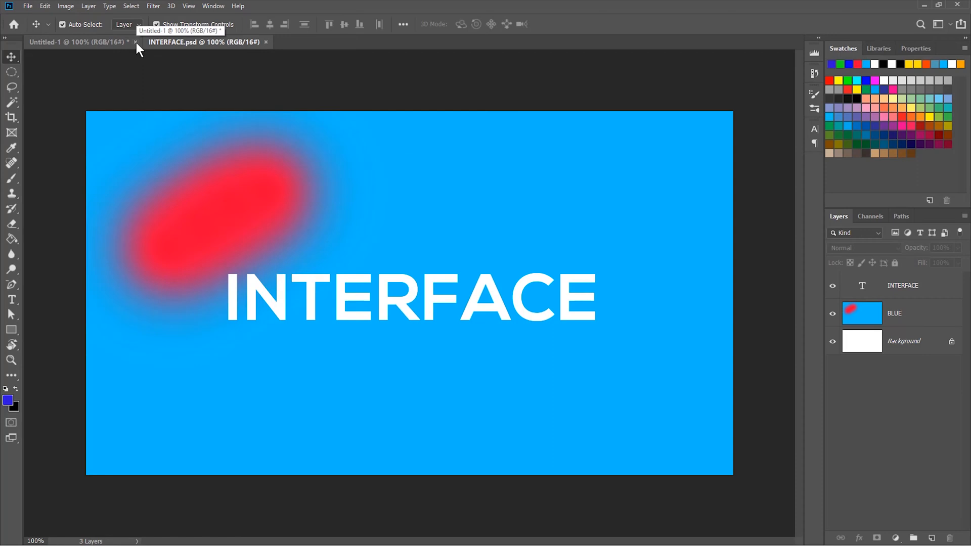
{"action": "left_click", "coordinate": [137, 42]}
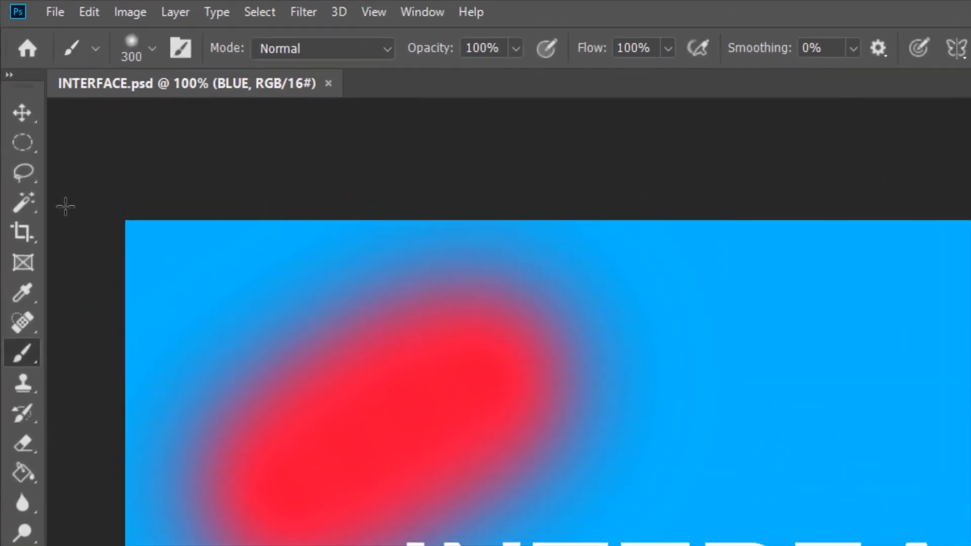
Select a tool from the left toolbar with only INTERFACE.psd open
{"action": "left_click", "coordinate": [22, 112]}
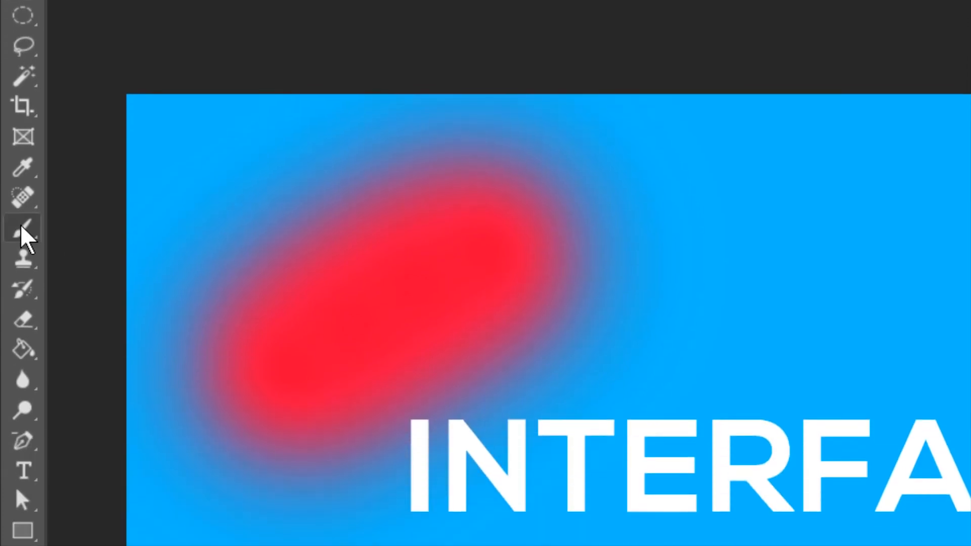
{"action": "mouse_move", "coordinate": [20, 232]}
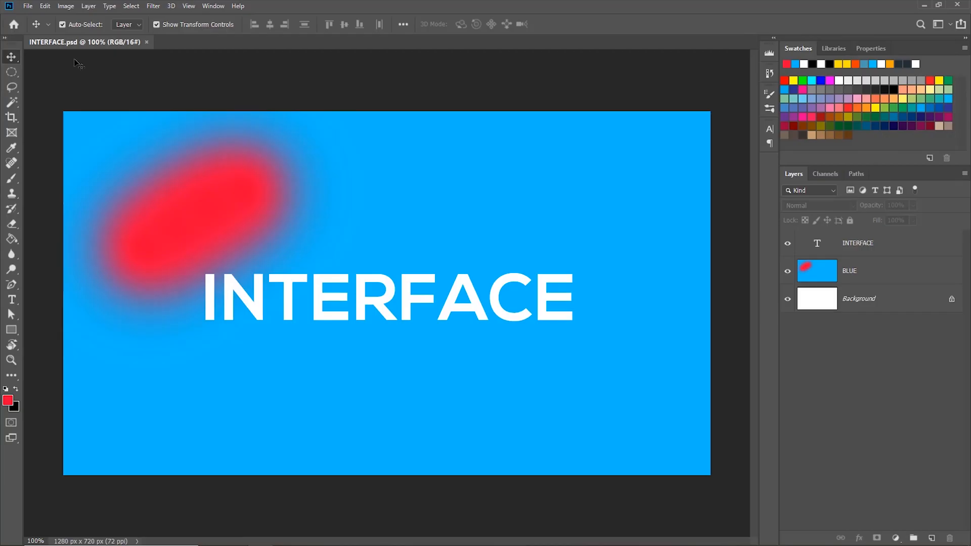
{"action": "mouse_move", "coordinate": [44, 211]}
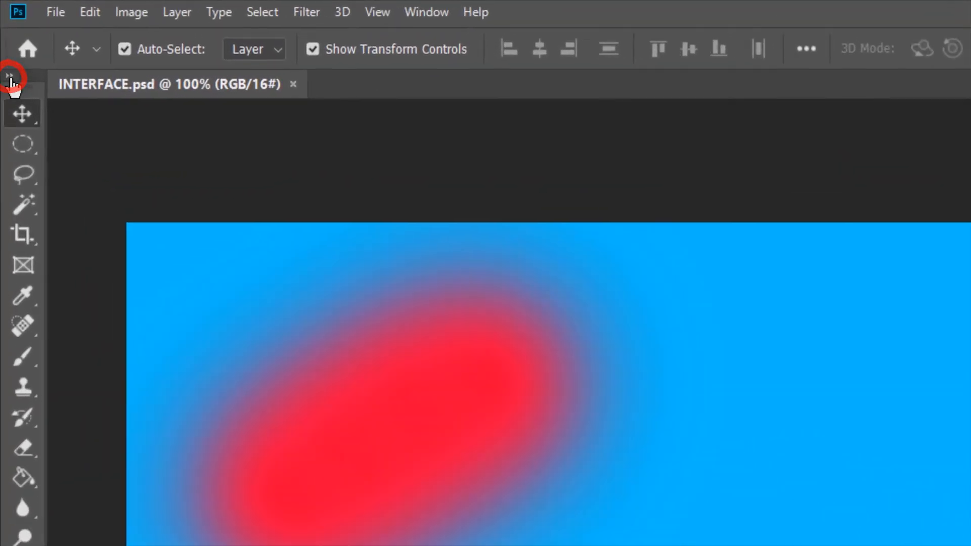
{"action": "left_click", "coordinate": [18, 76]}
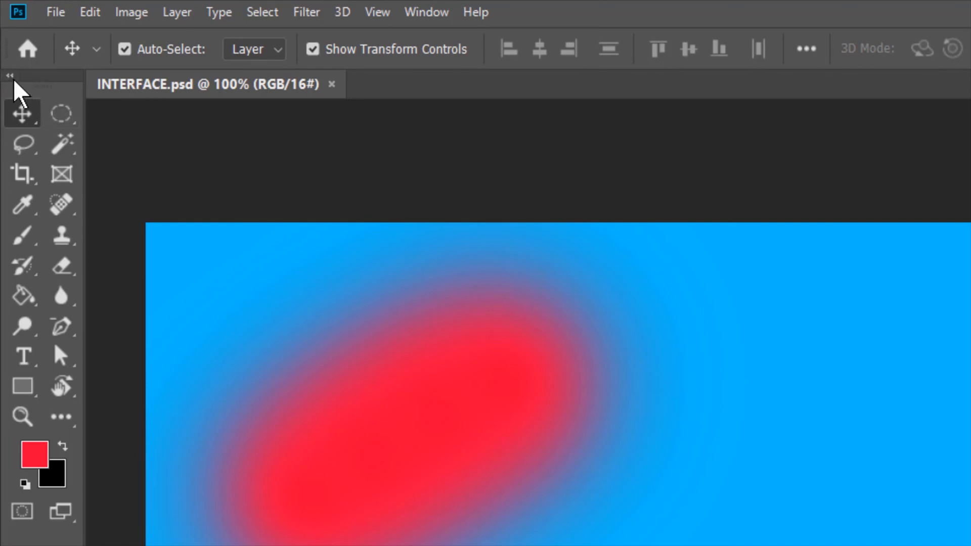
{"action": "left_click", "coordinate": [11, 75]}
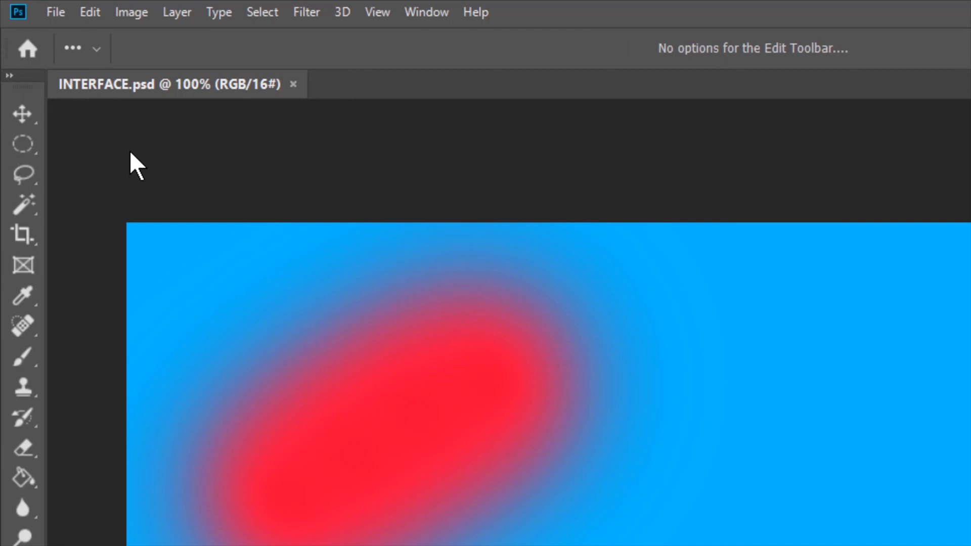
{"action": "mouse_move", "coordinate": [113, 227]}
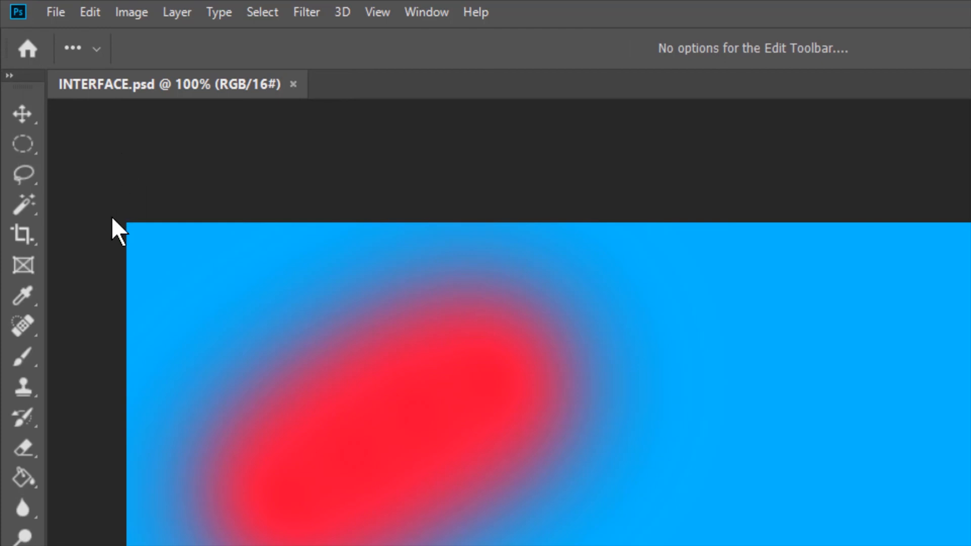
Select the Brush Tool, then choose the Pencil from its tool group
{"action": "left_click", "coordinate": [24, 357]}
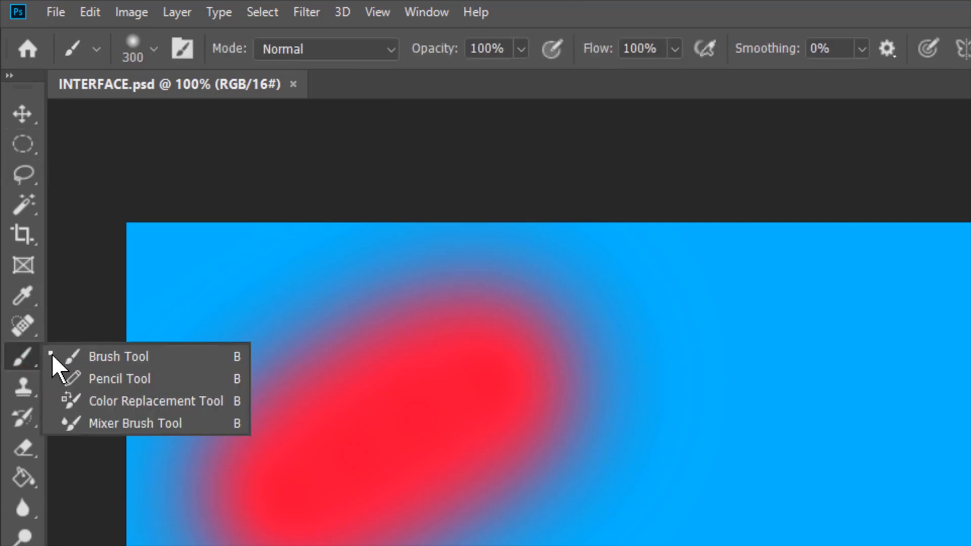
{"action": "mouse_move", "coordinate": [131, 393]}
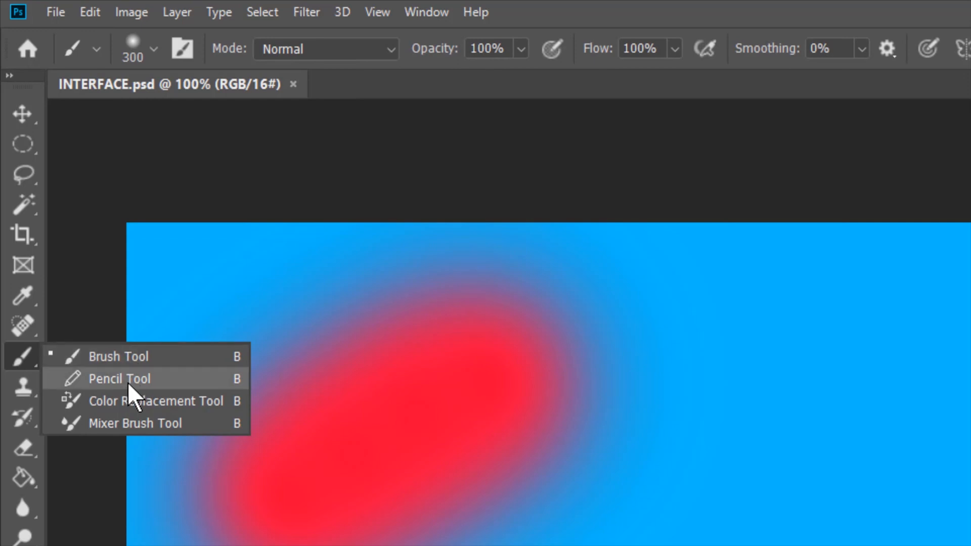
{"action": "left_click", "coordinate": [119, 379]}
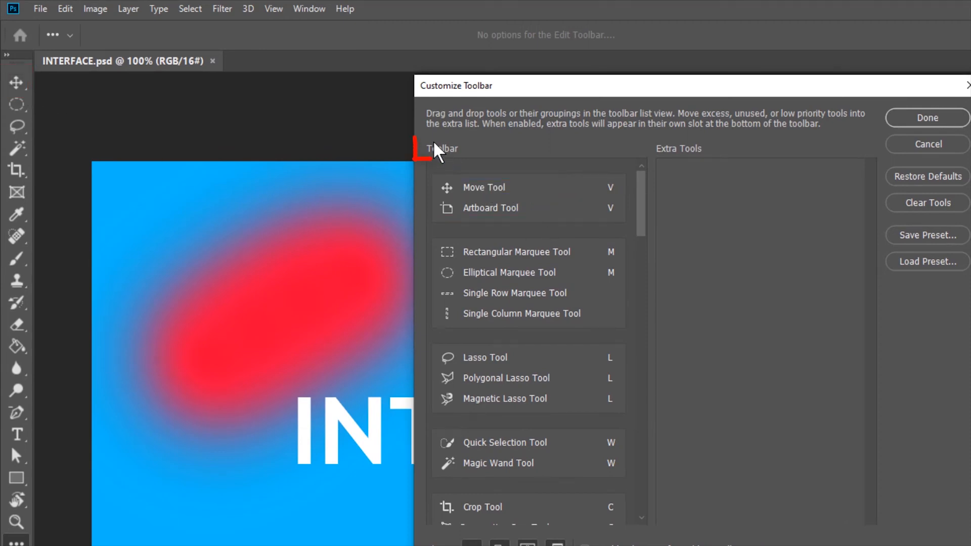
Drag the Artboard Tool out of the Move Tool group, then regroup it
{"action": "left_click_drag", "start_coordinate": [484, 187], "coordinate": [736, 191]}
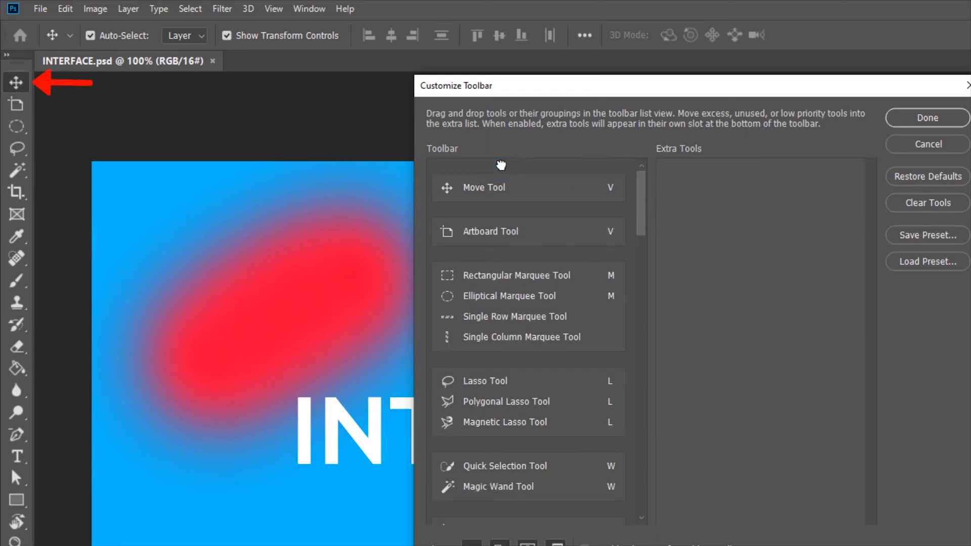
{"action": "mouse_move", "coordinate": [66, 116]}
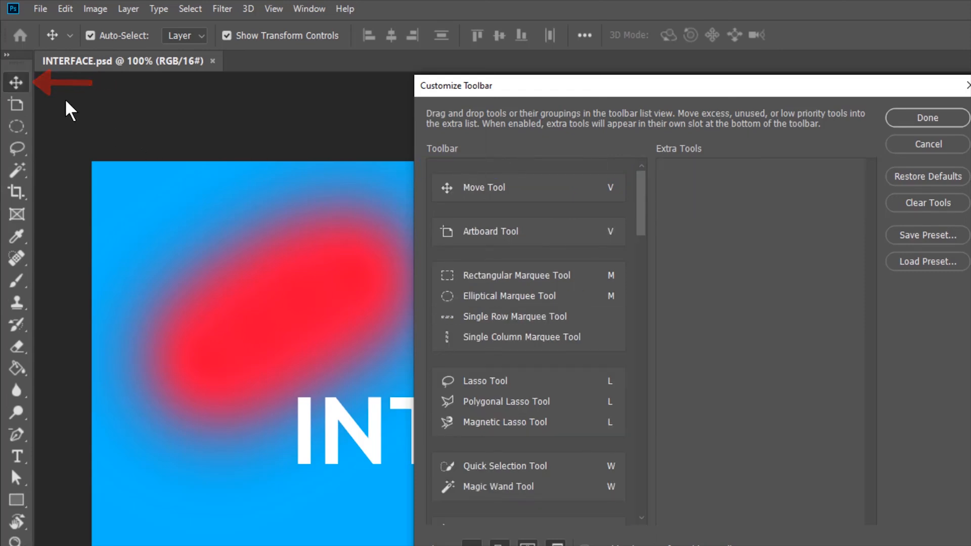
{"action": "left_click", "coordinate": [15, 104]}
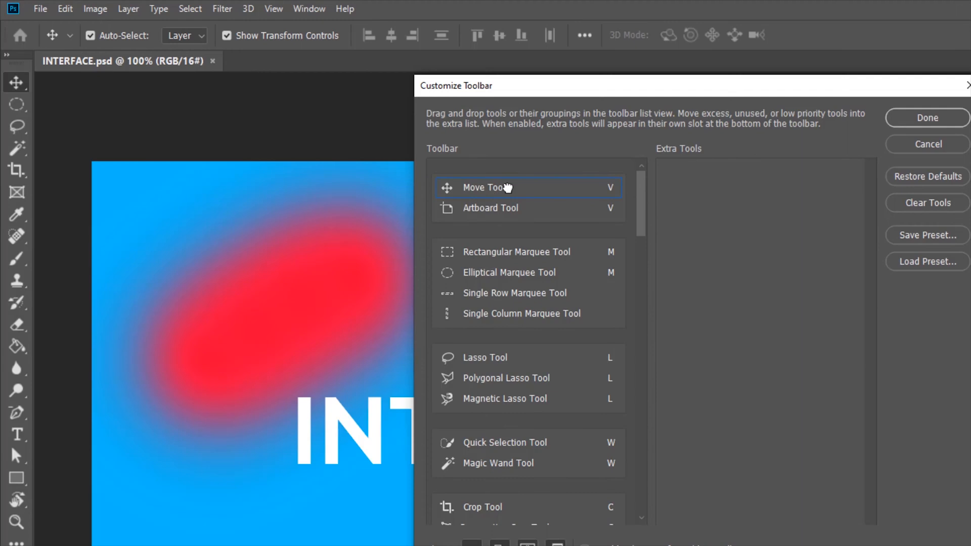
{"action": "mouse_move", "coordinate": [51, 113]}
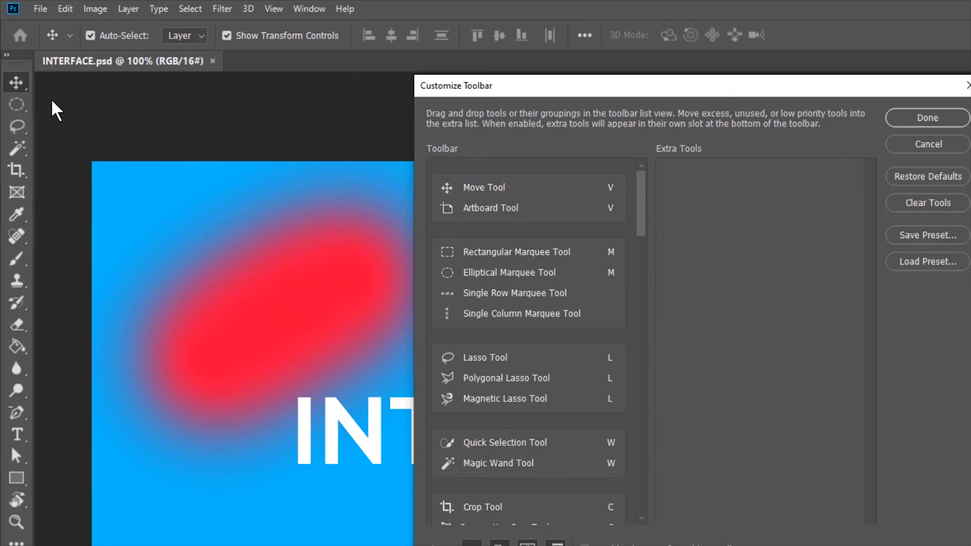
{"action": "mouse_move", "coordinate": [41, 100]}
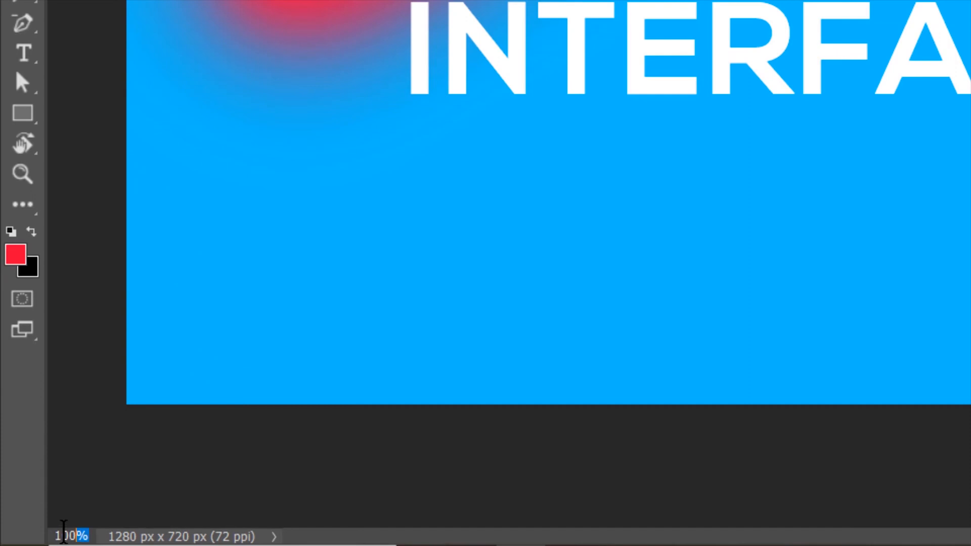
Enter 5 in the status bar's zoom percentage field
{"action": "type", "text": "5"}
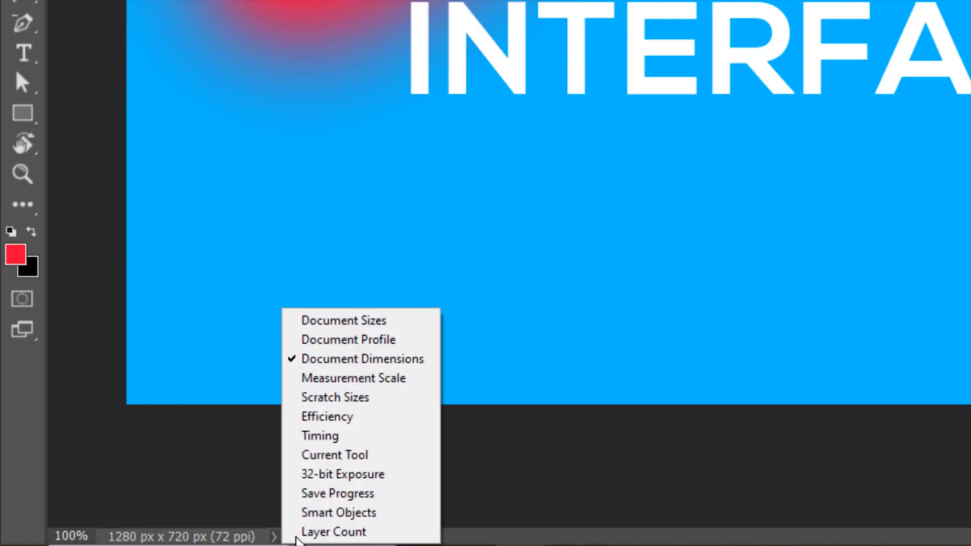
{"action": "mouse_move", "coordinate": [373, 457]}
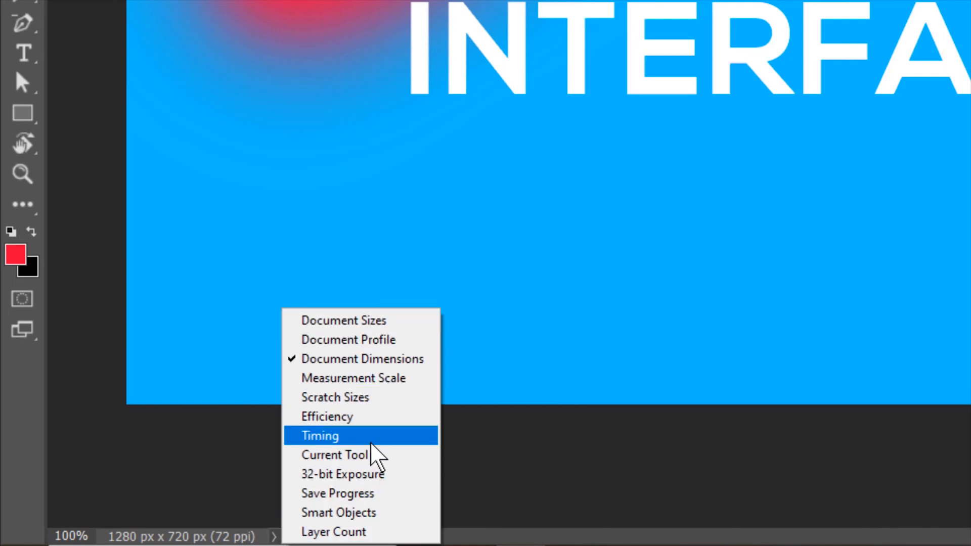
{"action": "mouse_move", "coordinate": [334, 532]}
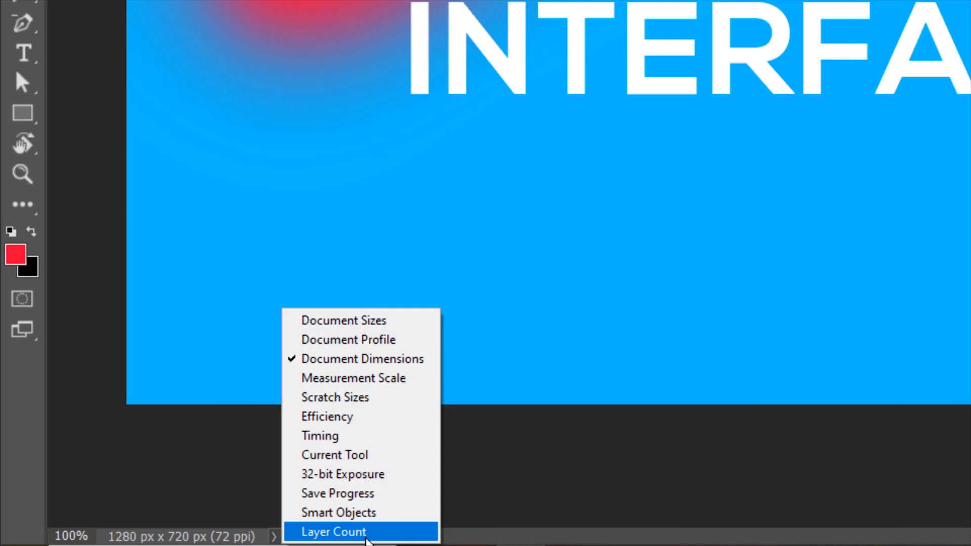
Set the status info to Layer Count, then select the INTERFACE layer
{"action": "left_click", "coordinate": [334, 531]}
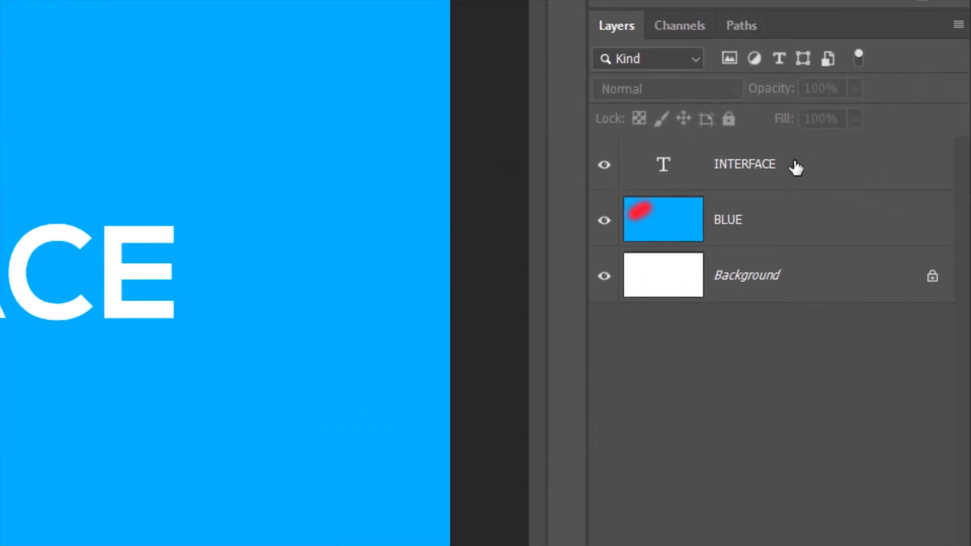
{"action": "left_click", "coordinate": [745, 164]}
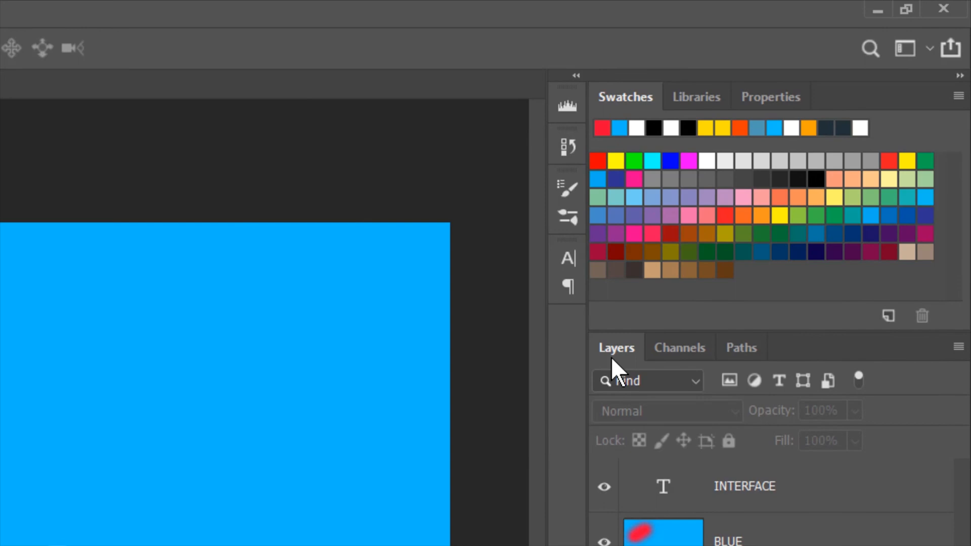
View the Channels, Paths and Libraries panels in turn, ending on Properties
{"action": "left_click", "coordinate": [680, 348]}
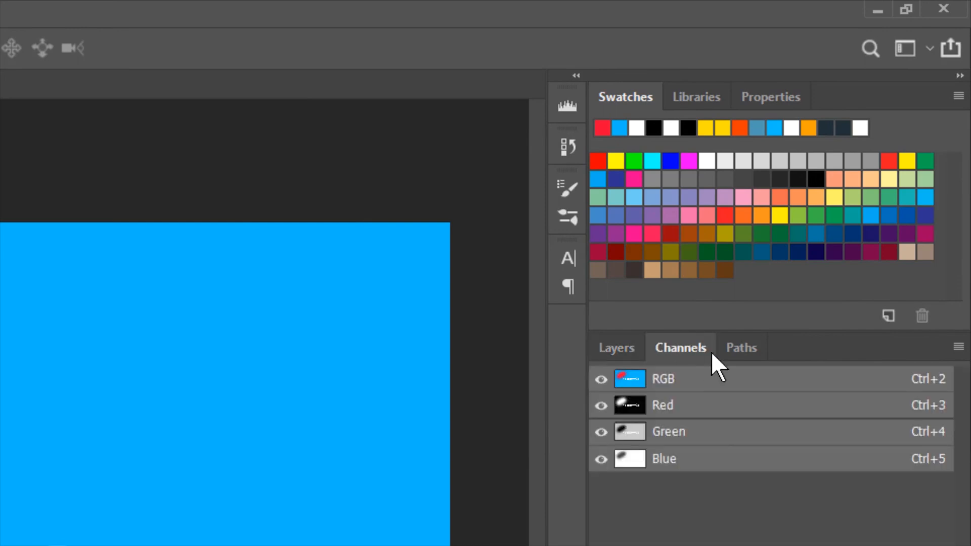
{"action": "left_click", "coordinate": [742, 348]}
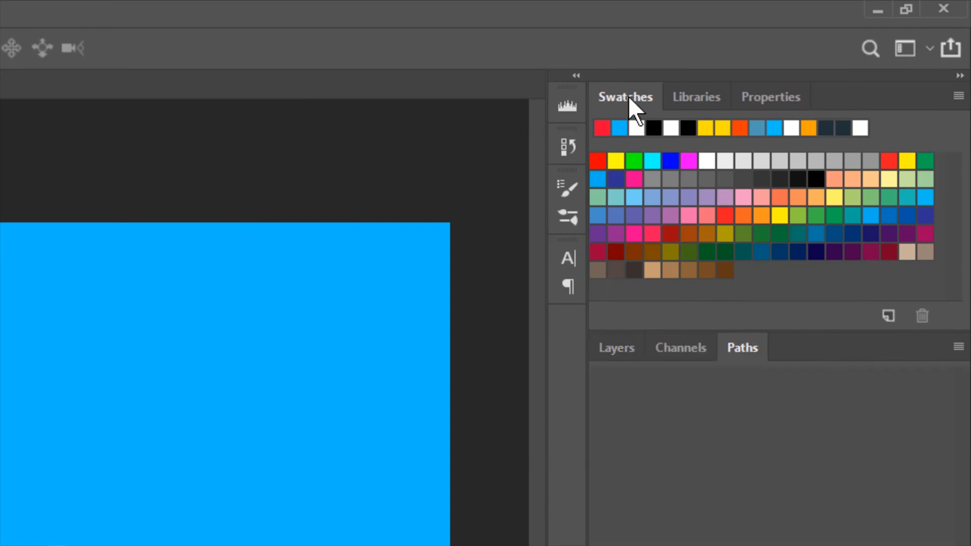
{"action": "left_click", "coordinate": [696, 97]}
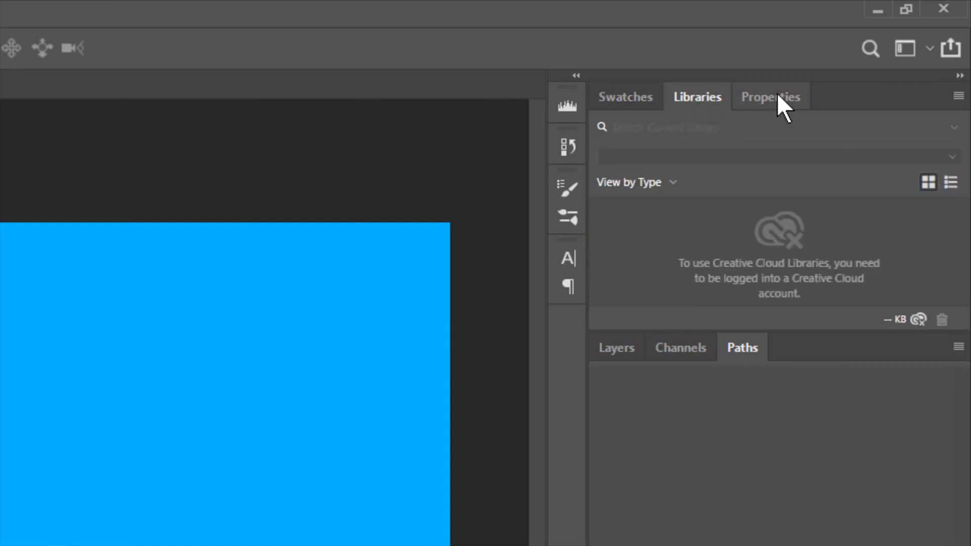
{"action": "left_click", "coordinate": [770, 96]}
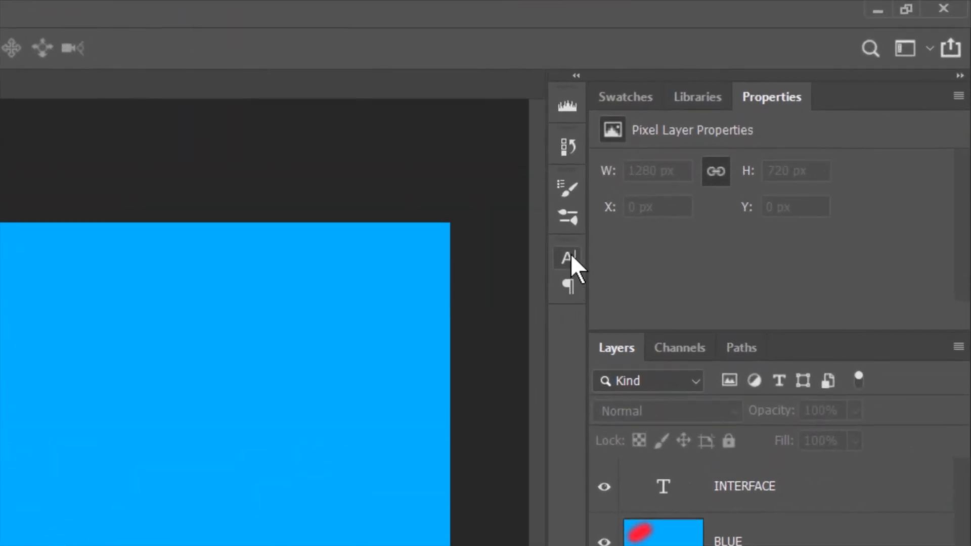
{"action": "left_click", "coordinate": [566, 258]}
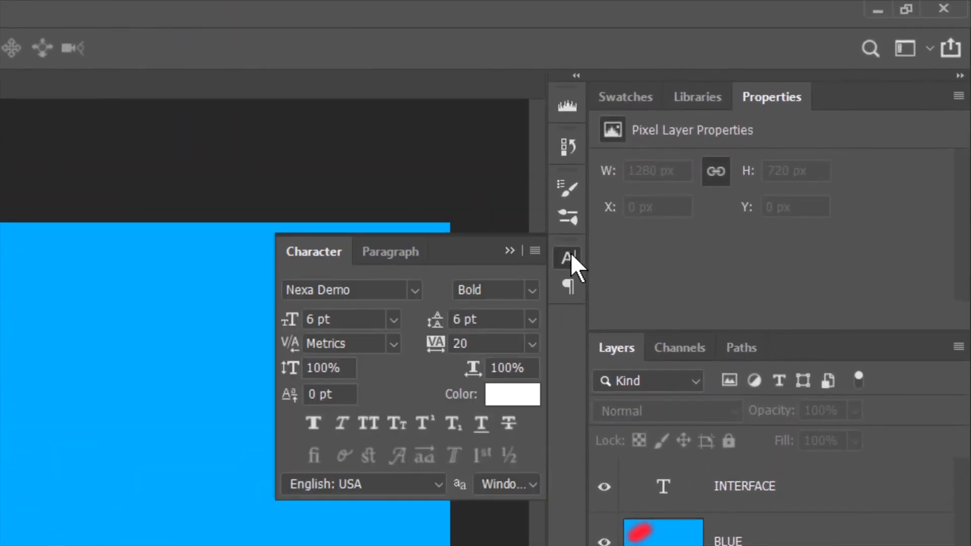
{"action": "left_click", "coordinate": [566, 218]}
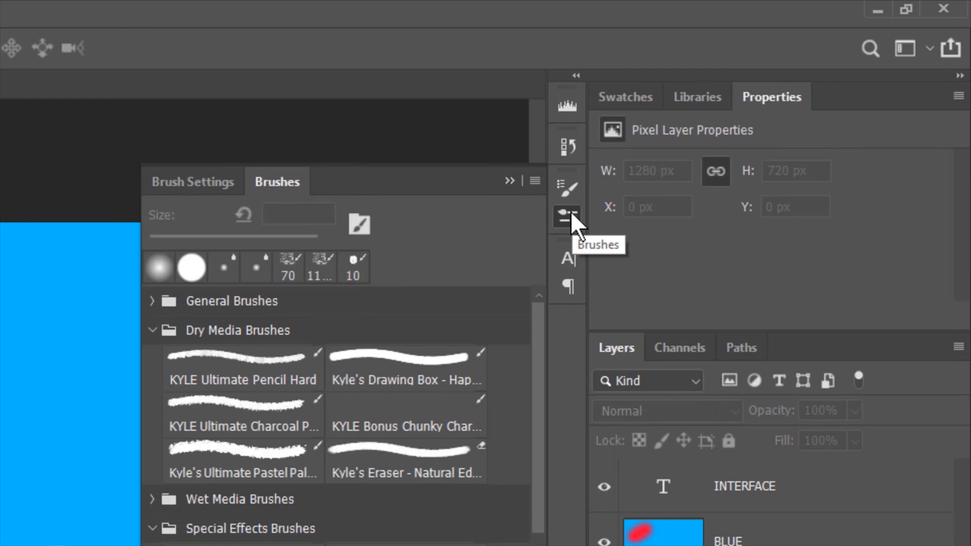
{"action": "left_click", "coordinate": [566, 217]}
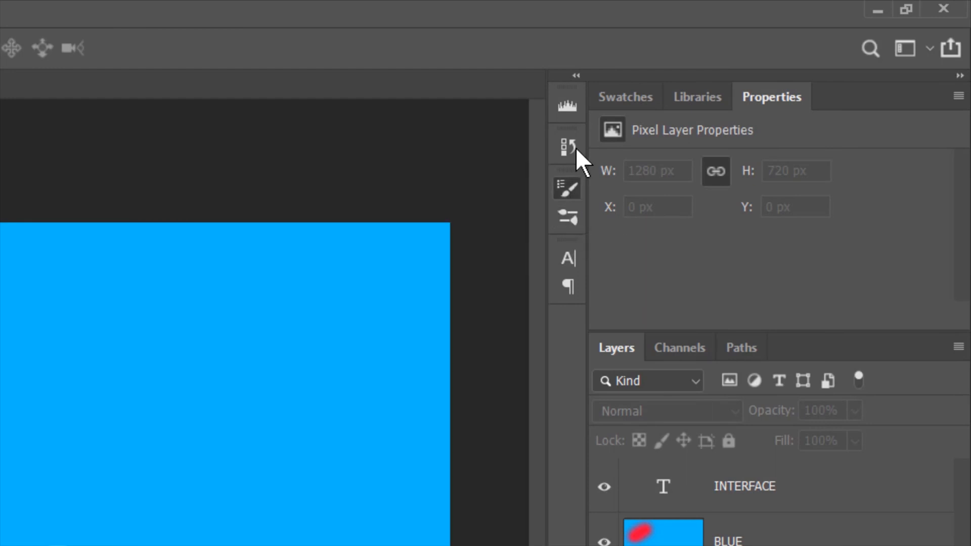
{"action": "left_click", "coordinate": [567, 145]}
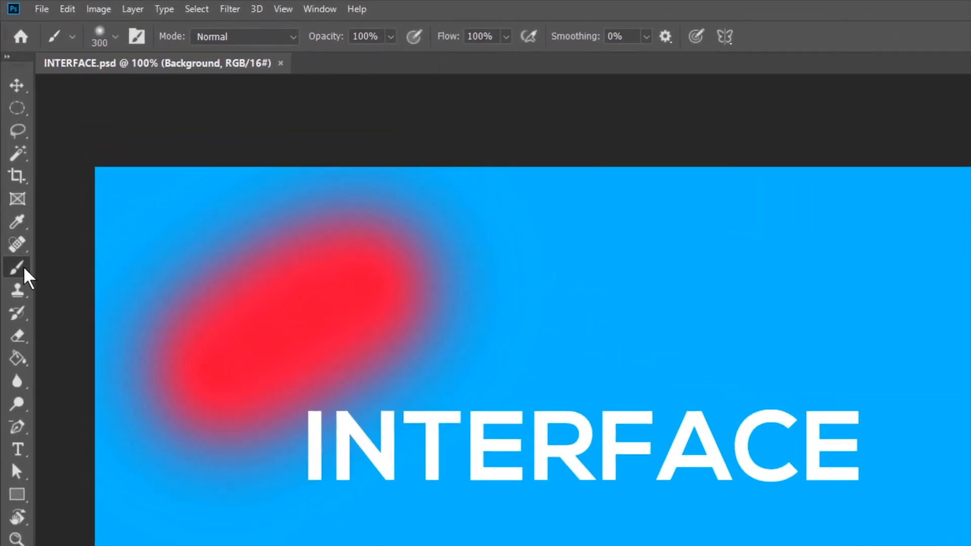
{"action": "mouse_move", "coordinate": [17, 268]}
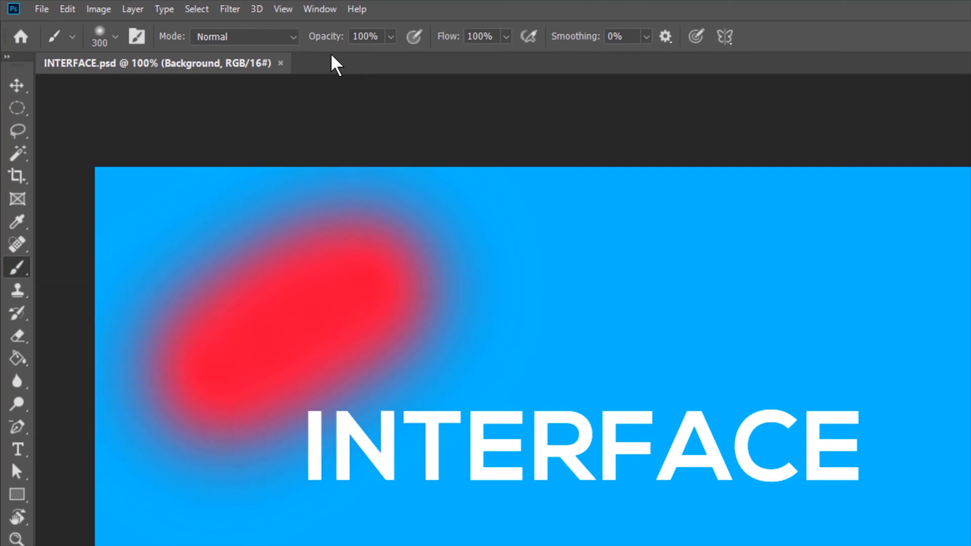
{"action": "mouse_move", "coordinate": [309, 66]}
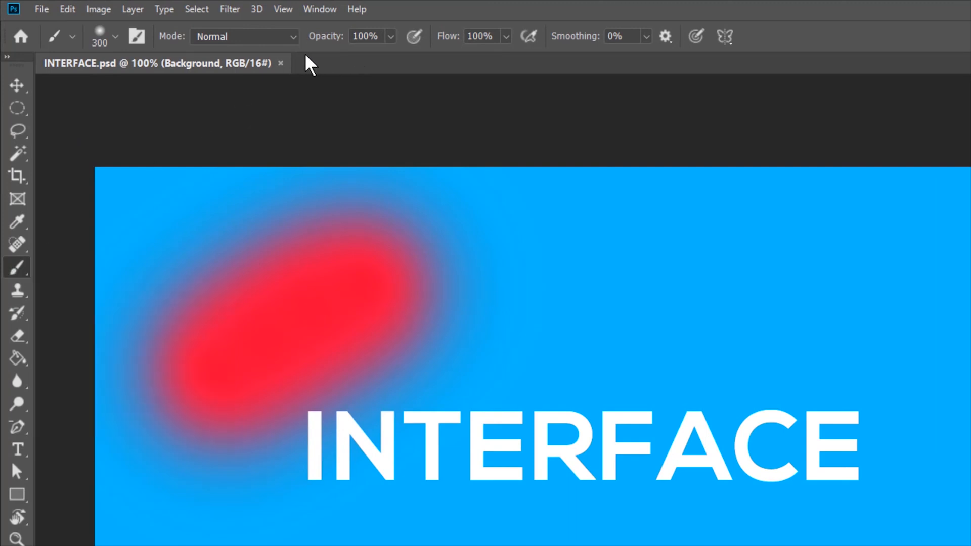
{"action": "mouse_move", "coordinate": [576, 39]}
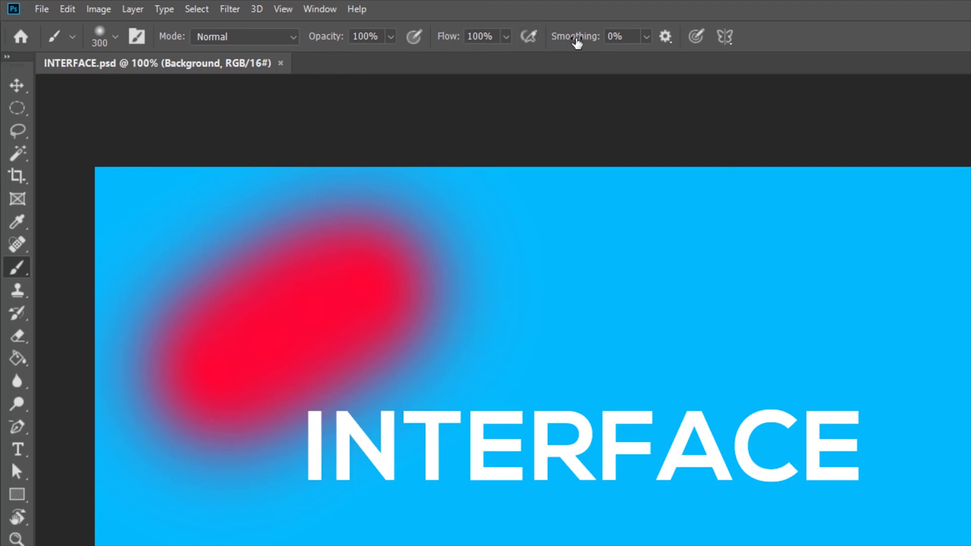
{"action": "mouse_move", "coordinate": [18, 86]}
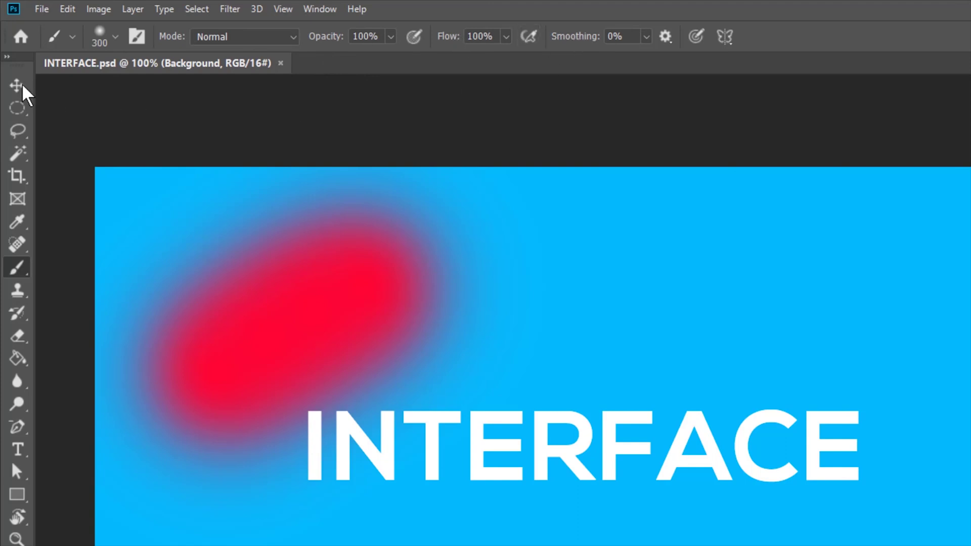
Activate the Move Tool after reviewing the Brush options bar
{"action": "left_click", "coordinate": [16, 85]}
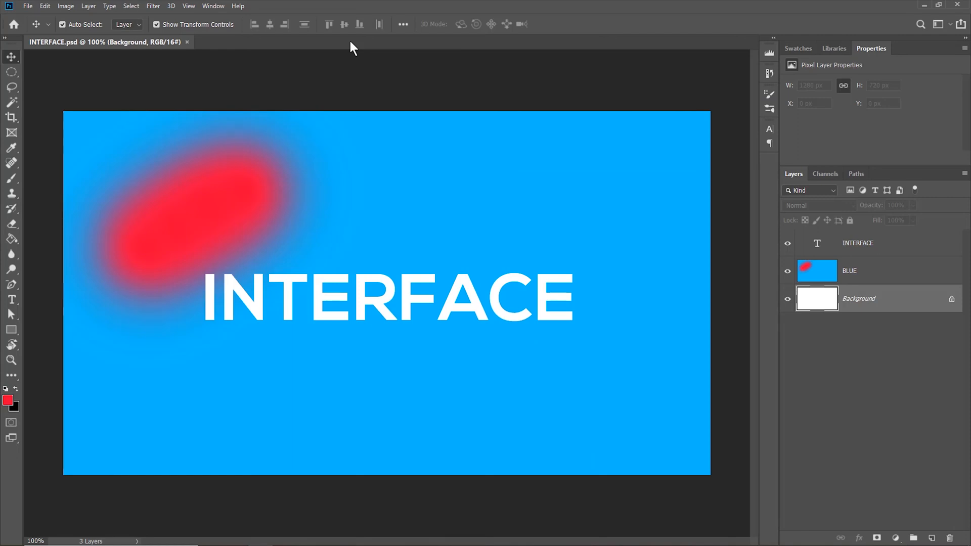
{"action": "mouse_move", "coordinate": [921, 165]}
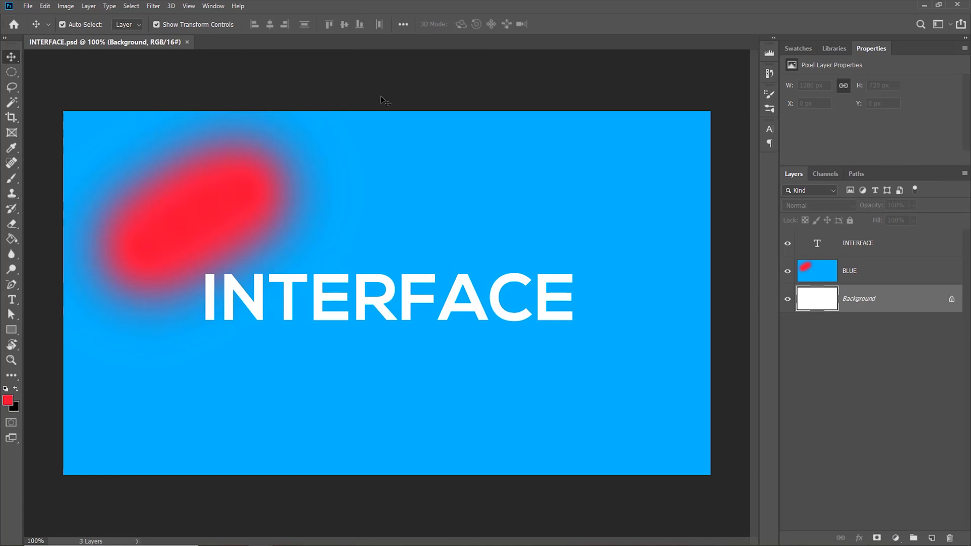
{"action": "mouse_move", "coordinate": [233, 57]}
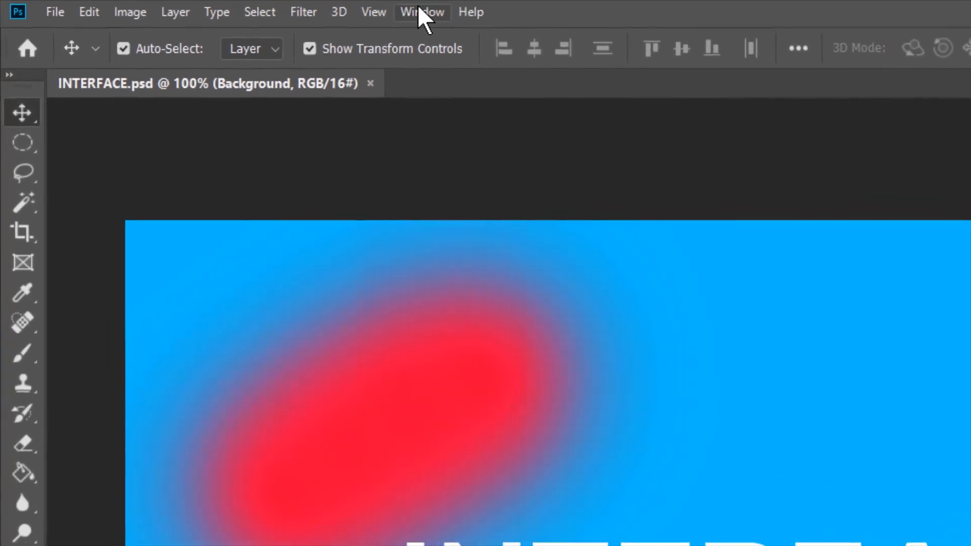
Apply the Painting preset from the Window > Workspace list
{"action": "left_click", "coordinate": [421, 12]}
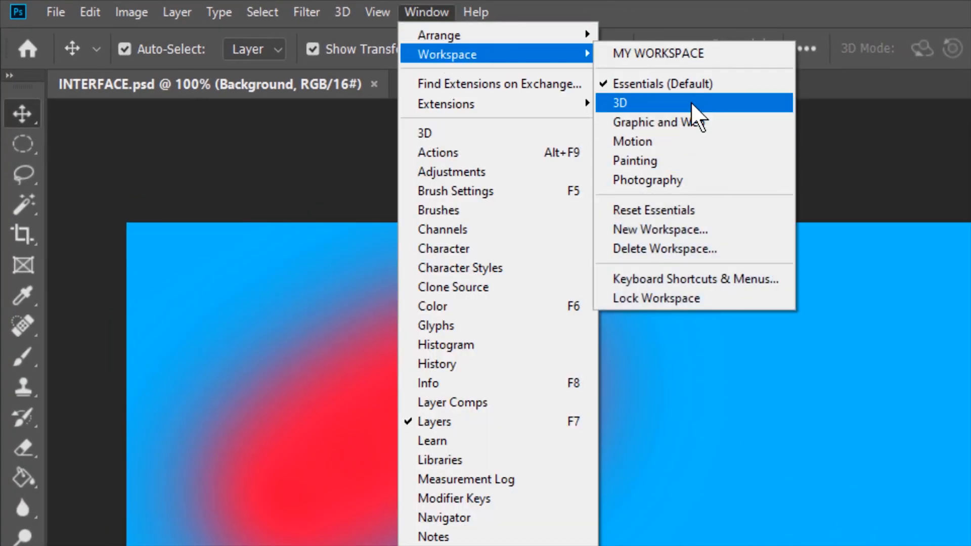
{"action": "mouse_move", "coordinate": [689, 94]}
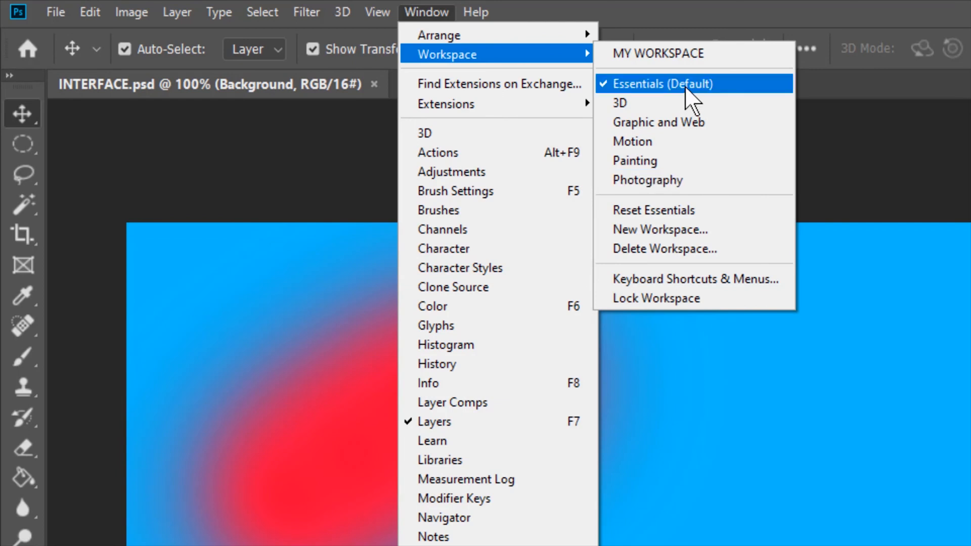
{"action": "mouse_move", "coordinate": [676, 96]}
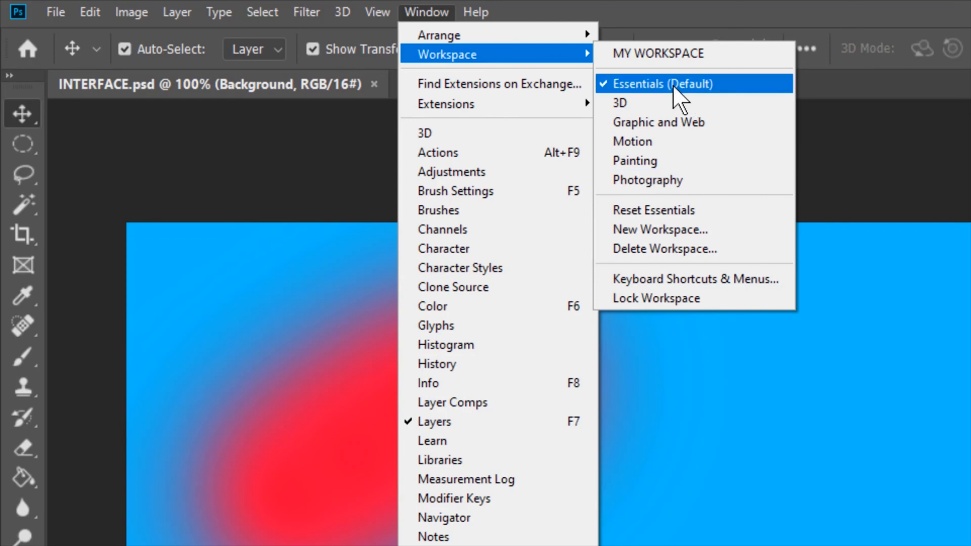
{"action": "mouse_move", "coordinate": [656, 115]}
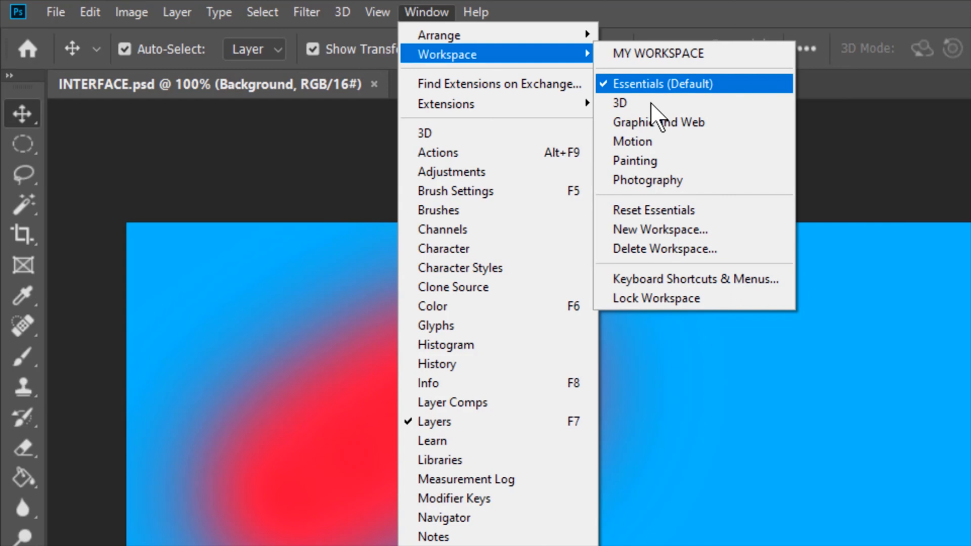
{"action": "mouse_move", "coordinate": [646, 167]}
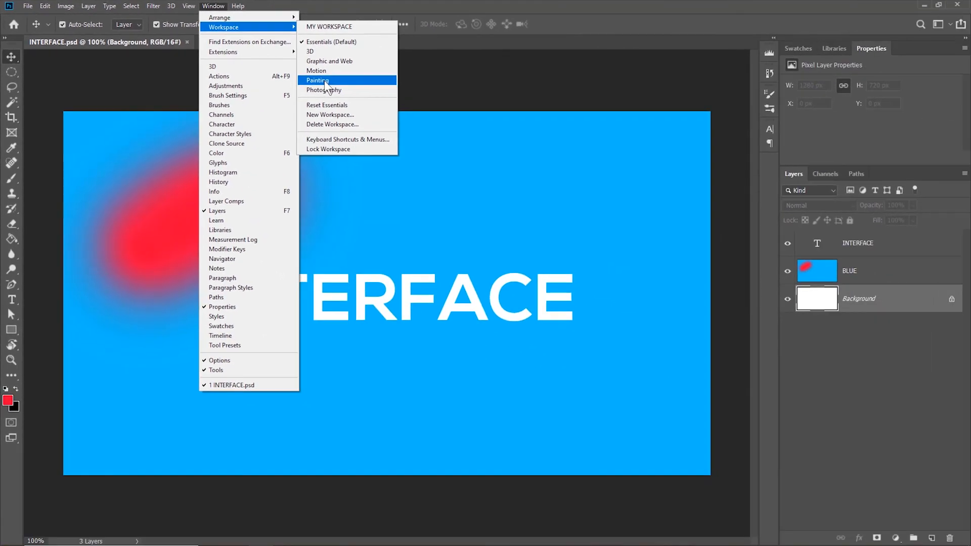
{"action": "left_click", "coordinate": [317, 80]}
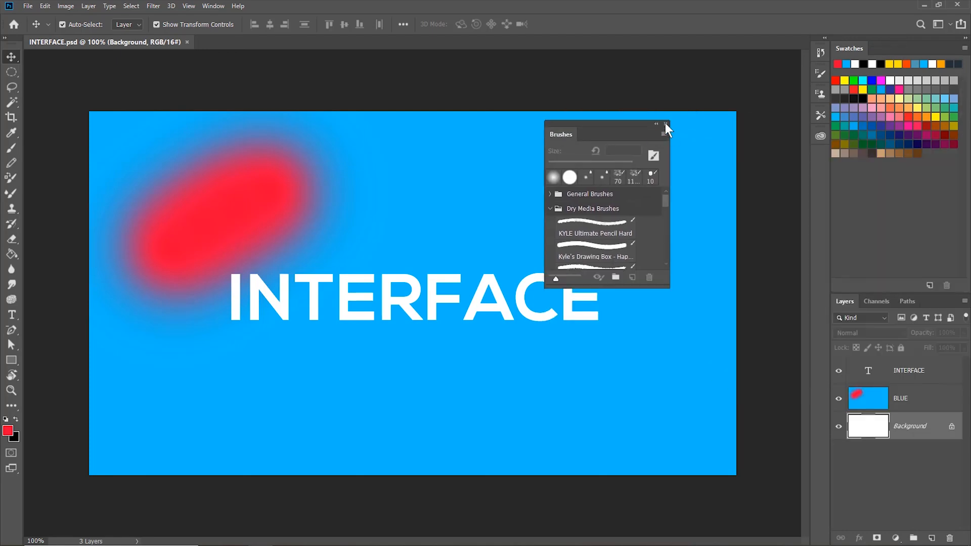
Close the floating Brushes panel and apply Reset Painting
{"action": "left_click", "coordinate": [665, 126]}
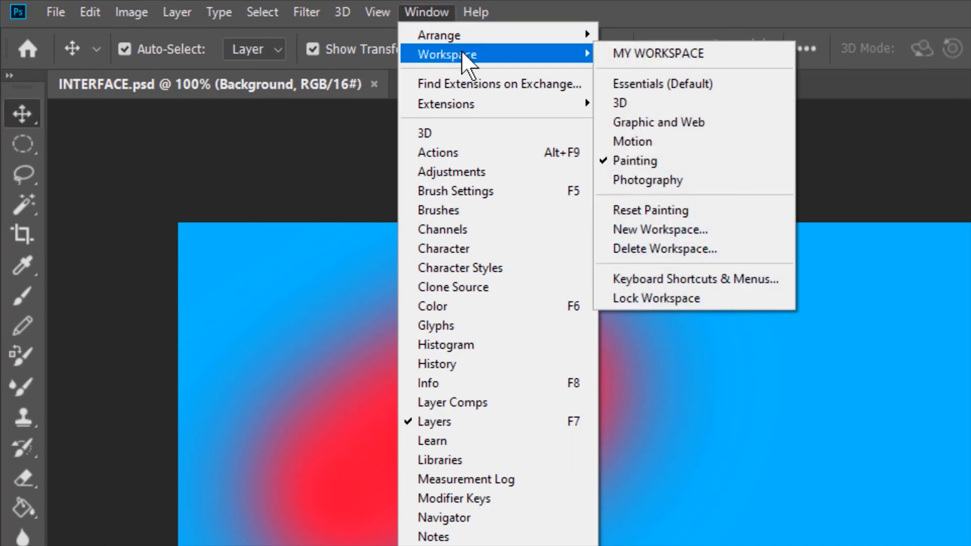
{"action": "mouse_move", "coordinate": [662, 220]}
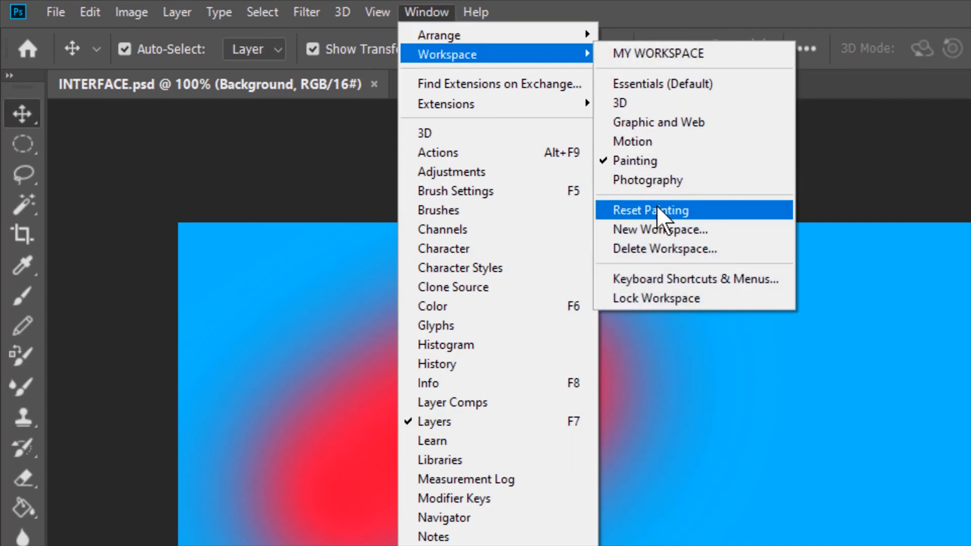
{"action": "left_click", "coordinate": [650, 210]}
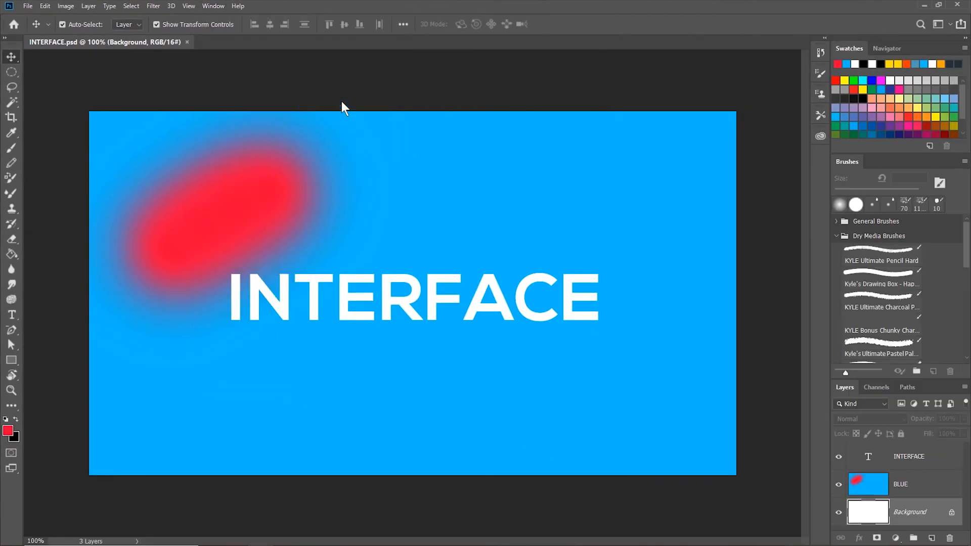
{"action": "mouse_move", "coordinate": [744, 206]}
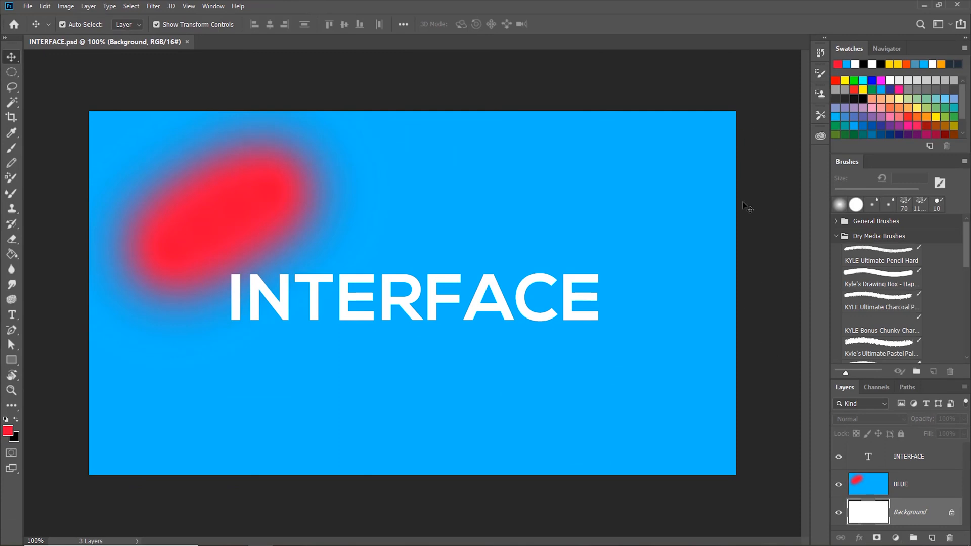
{"action": "mouse_move", "coordinate": [769, 211]}
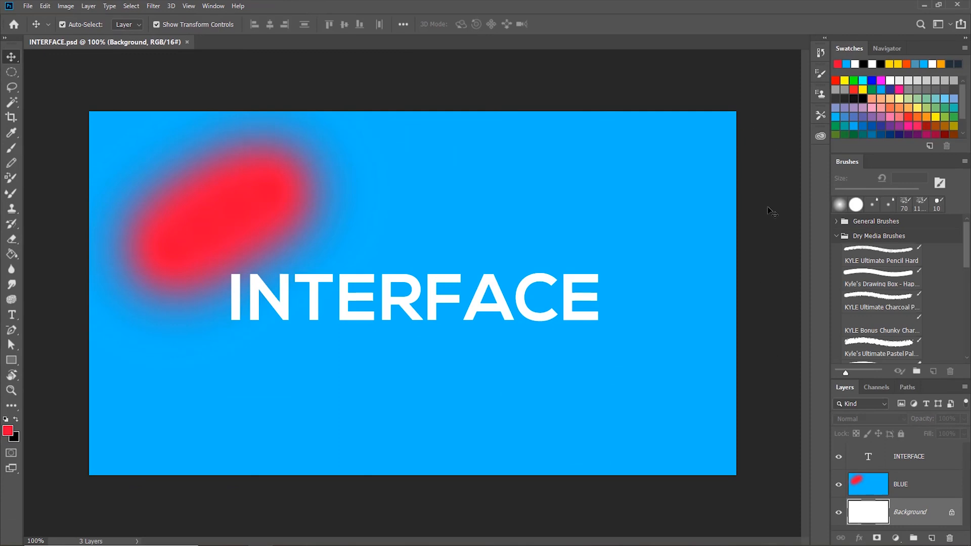
{"action": "mouse_move", "coordinate": [788, 135]}
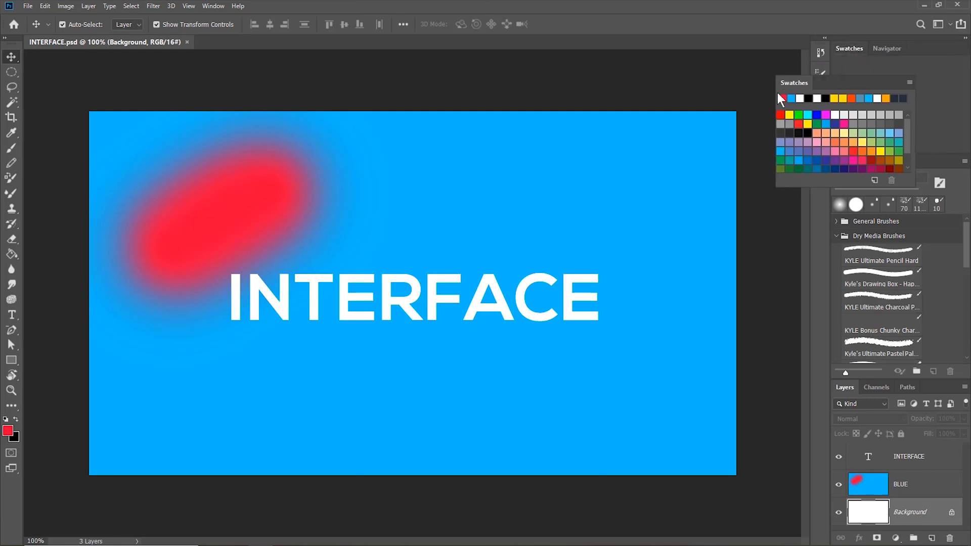
Float and close the Swatches panel, then open Color grouped with Navigator
{"action": "left_click_drag", "start_coordinate": [795, 82], "coordinate": [596, 109]}
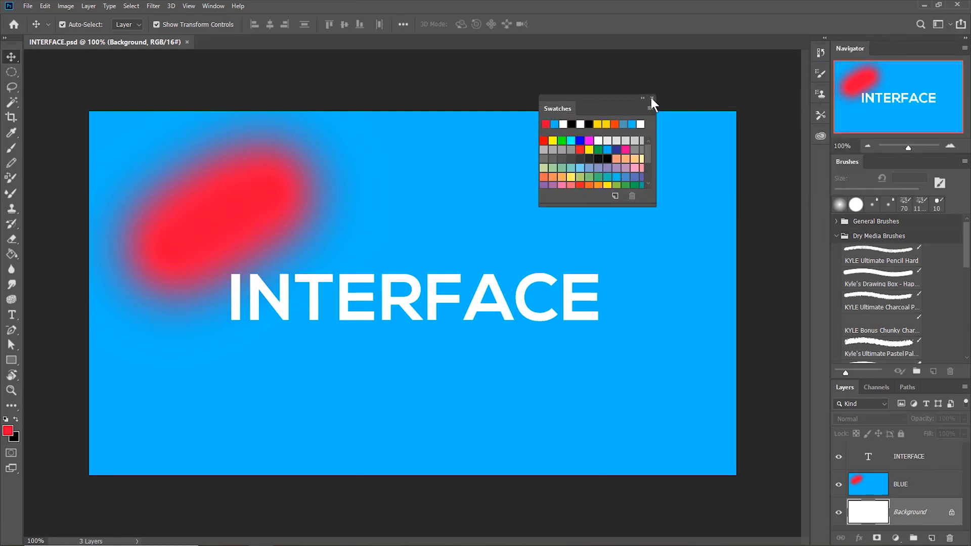
{"action": "left_click", "coordinate": [651, 100]}
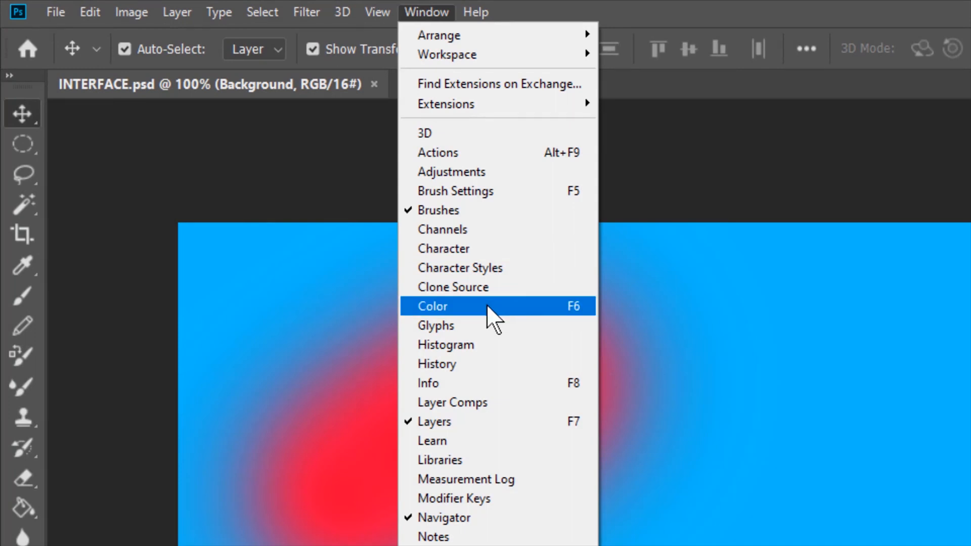
{"action": "left_click", "coordinate": [433, 306]}
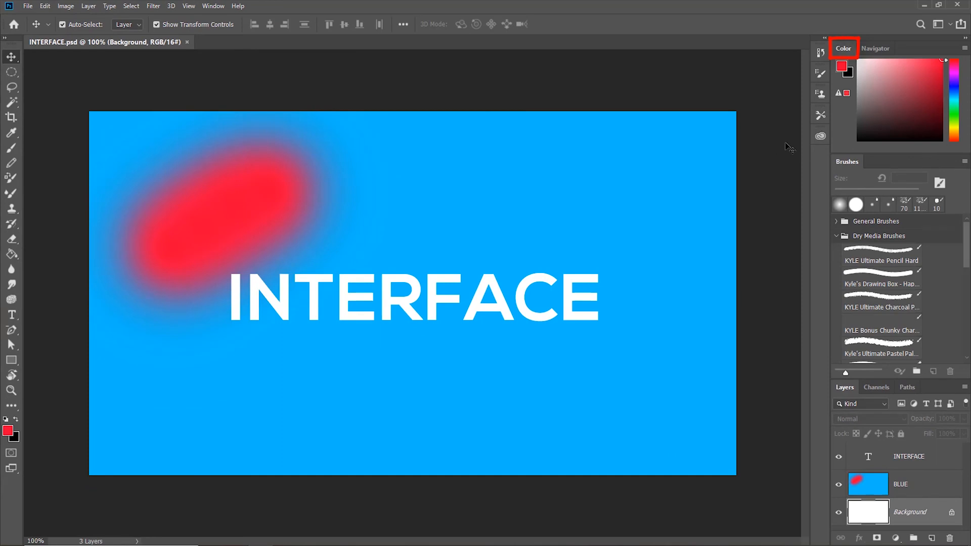
{"action": "mouse_move", "coordinate": [720, 94]}
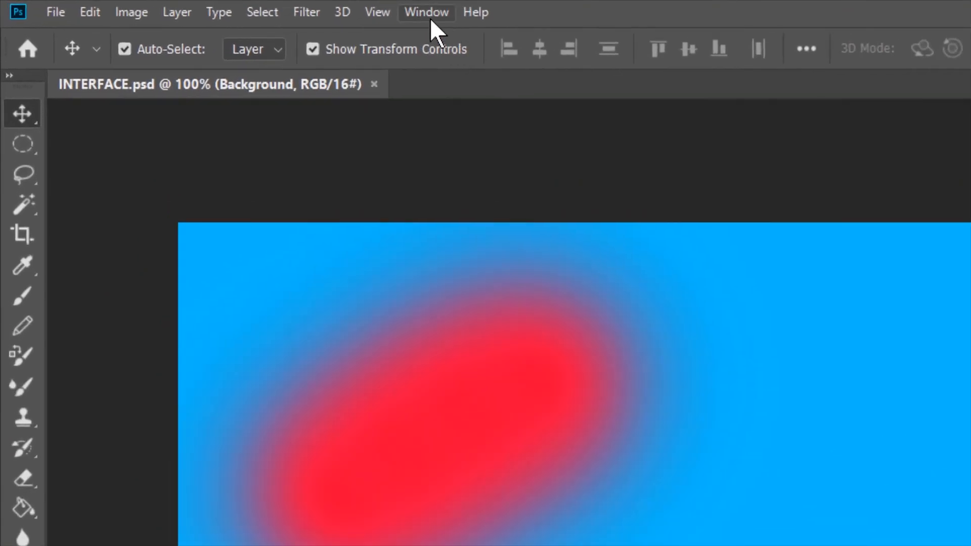
Save new workspace 'SAMPLE' with Keyboard Shortcuts, Menus and Toolbar ticked
{"action": "left_click", "coordinate": [426, 12]}
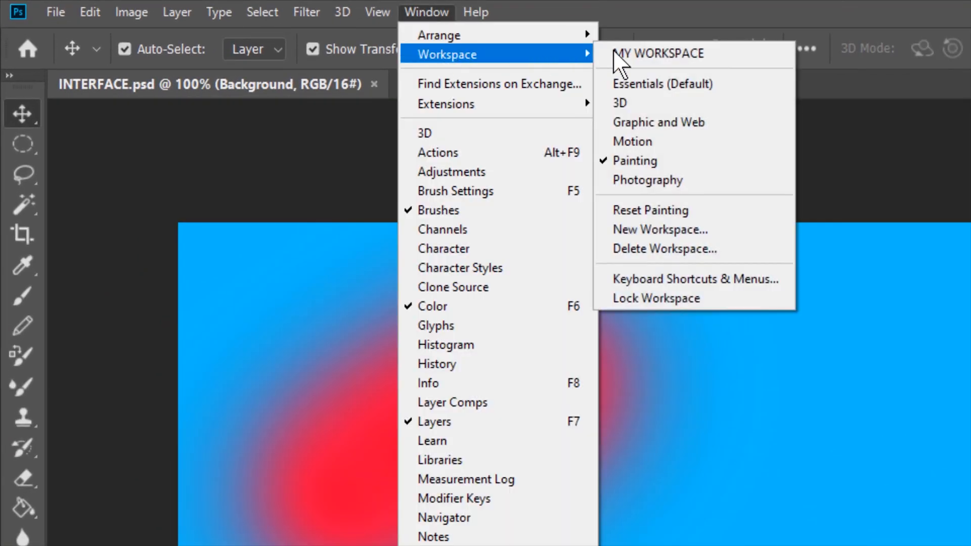
{"action": "mouse_move", "coordinate": [685, 234]}
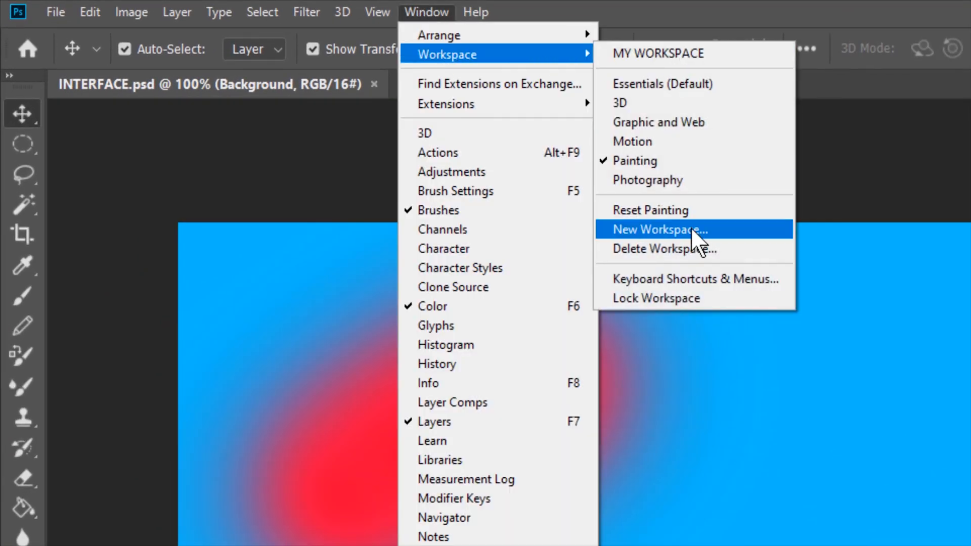
{"action": "left_click", "coordinate": [658, 230]}
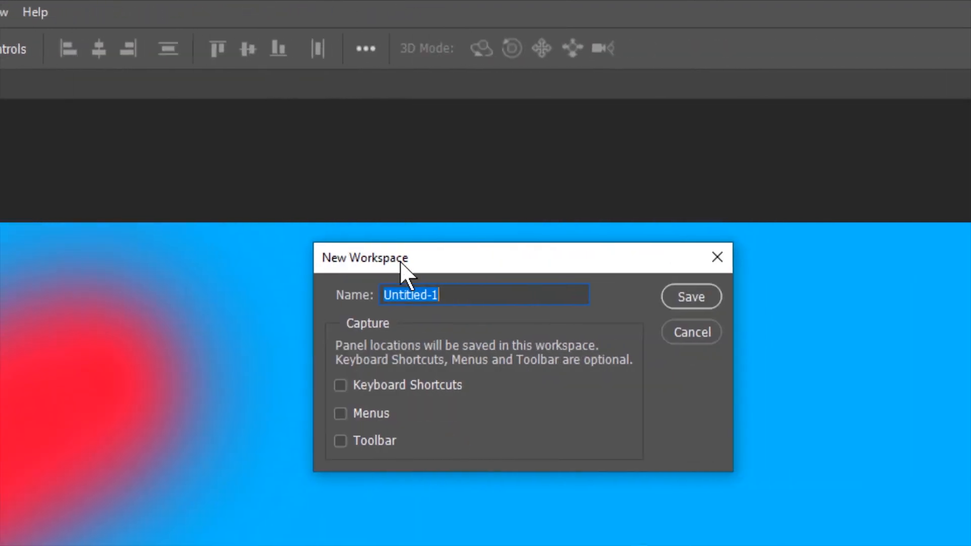
{"action": "mouse_move", "coordinate": [490, 338]}
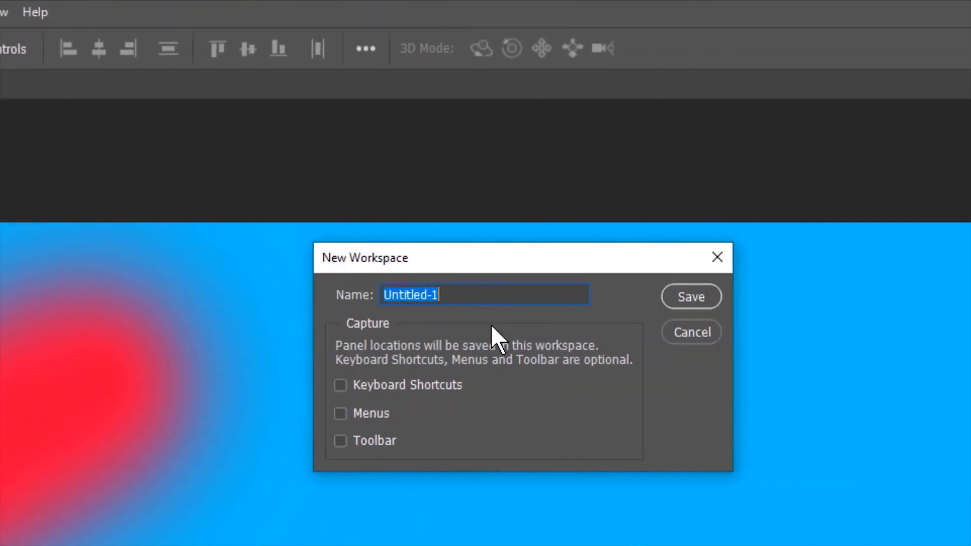
{"action": "type", "text": "SAMPLE"}
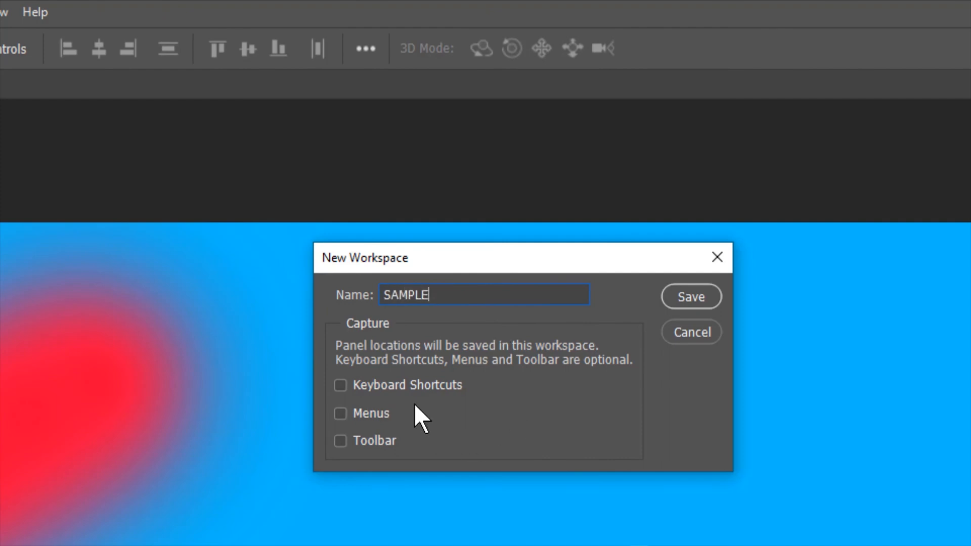
{"action": "mouse_move", "coordinate": [456, 414]}
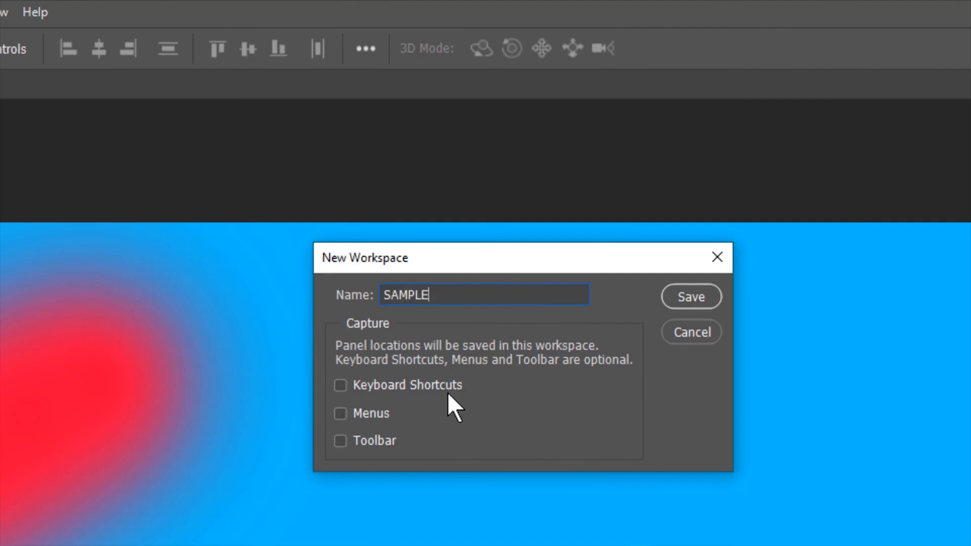
{"action": "mouse_move", "coordinate": [382, 477]}
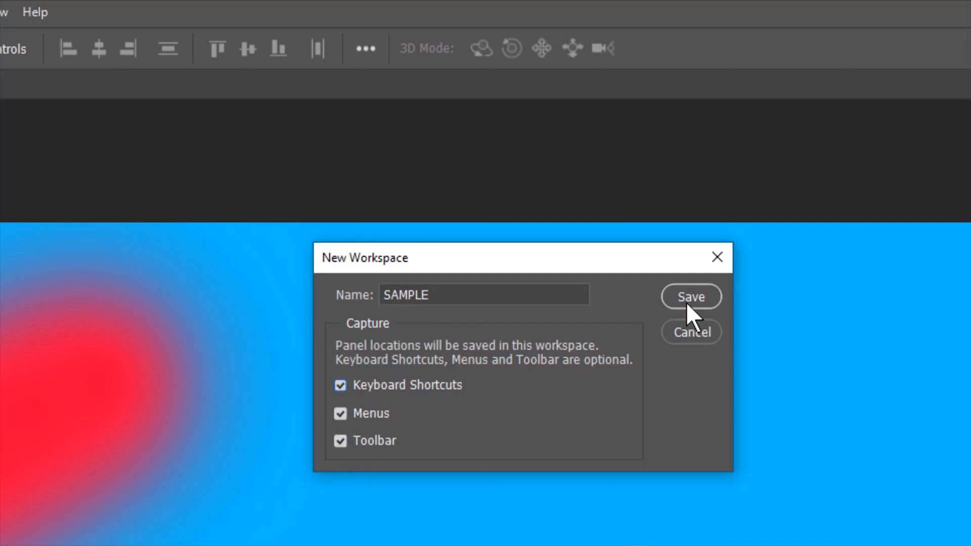
{"action": "left_click", "coordinate": [692, 297]}
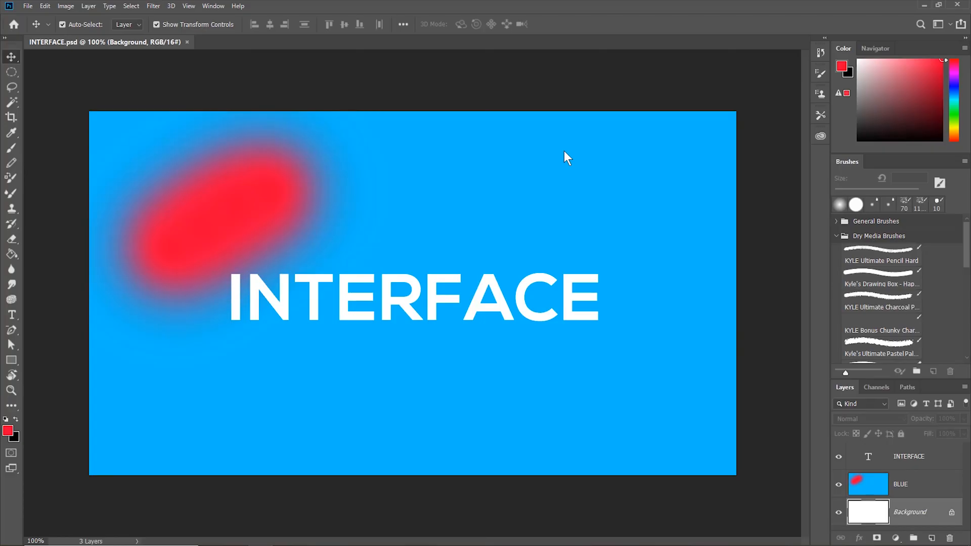
{"action": "left_click", "coordinate": [252, 7]}
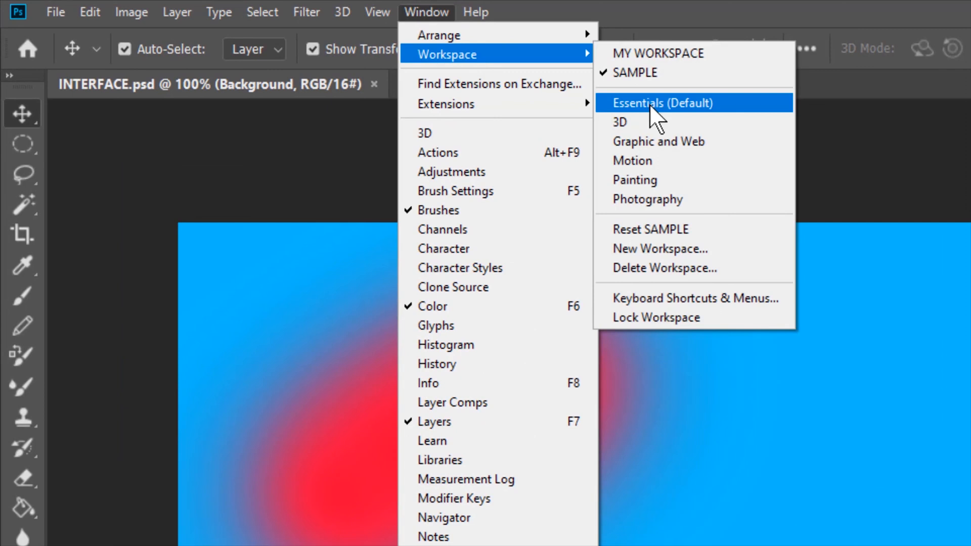
{"action": "left_click", "coordinate": [659, 103]}
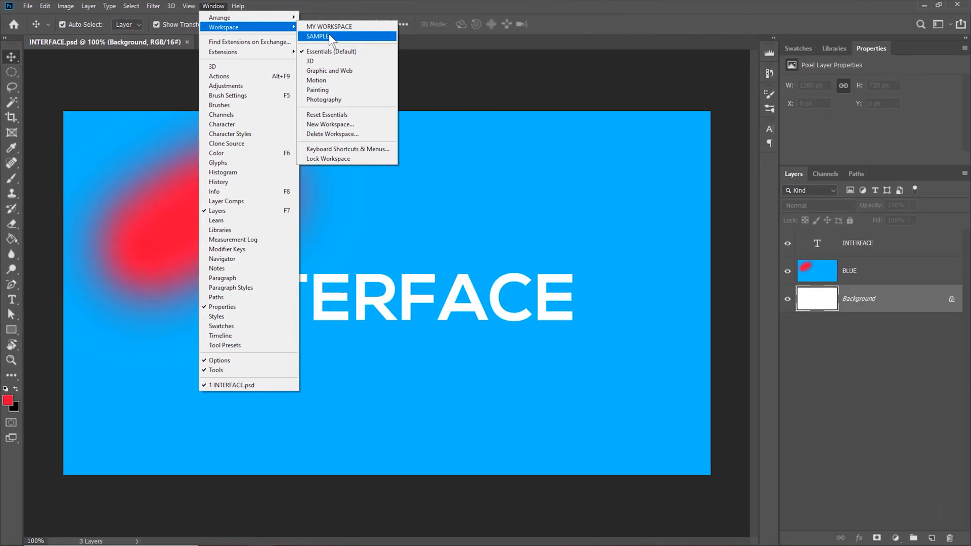
{"action": "left_click", "coordinate": [316, 37]}
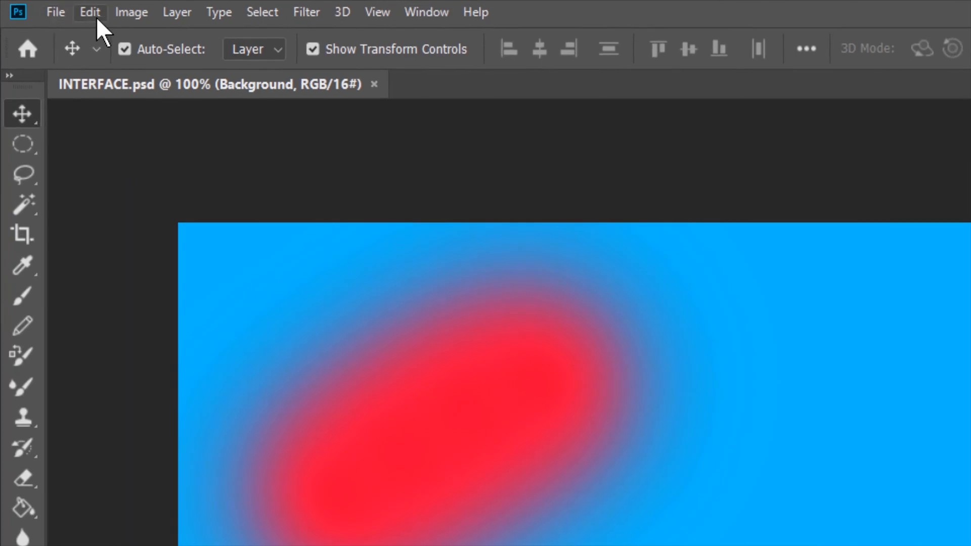
{"action": "mouse_move", "coordinate": [691, 201]}
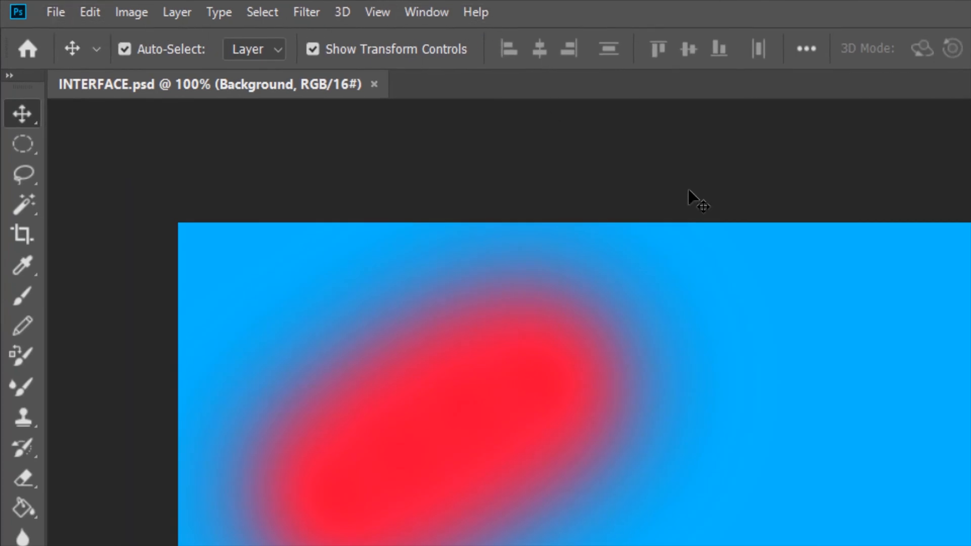
{"action": "mouse_move", "coordinate": [160, 192]}
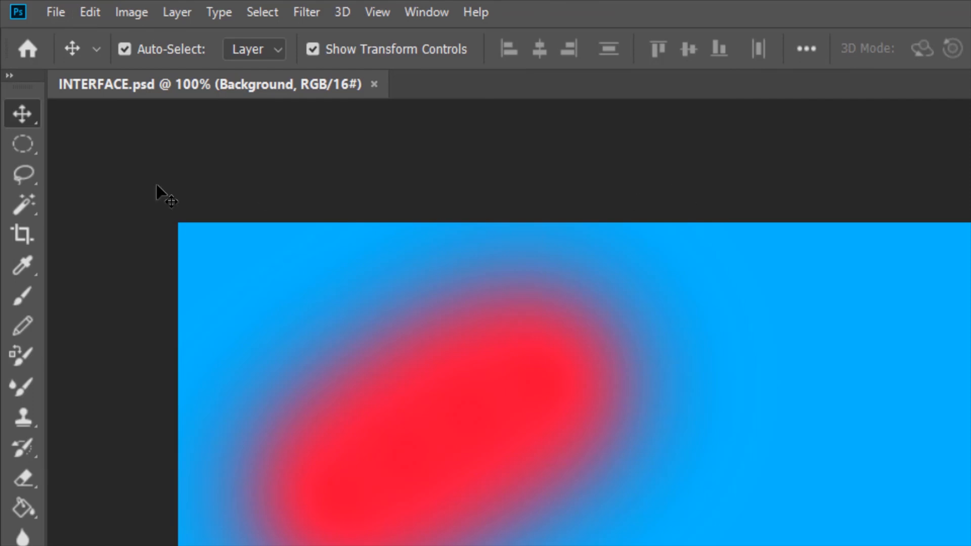
{"action": "left_click", "coordinate": [56, 12]}
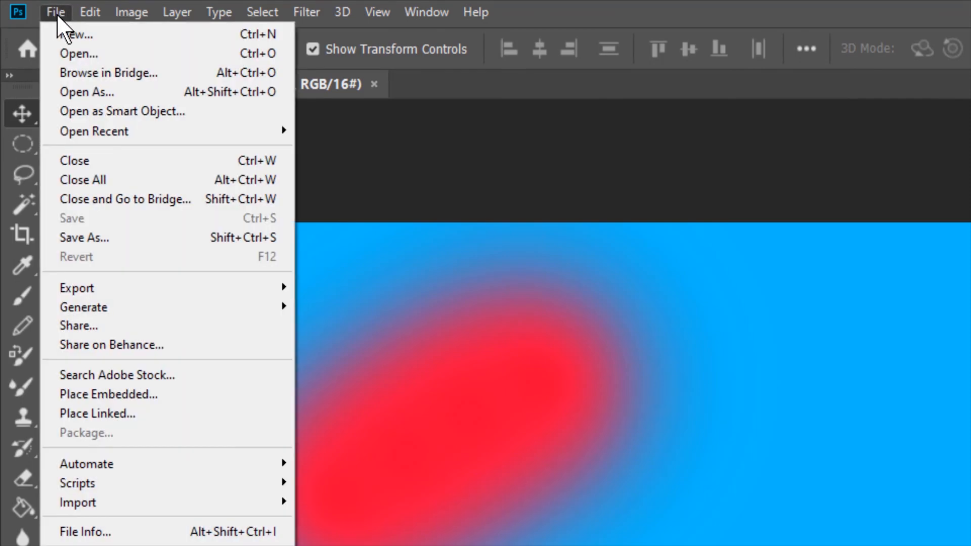
{"action": "mouse_move", "coordinate": [127, 60]}
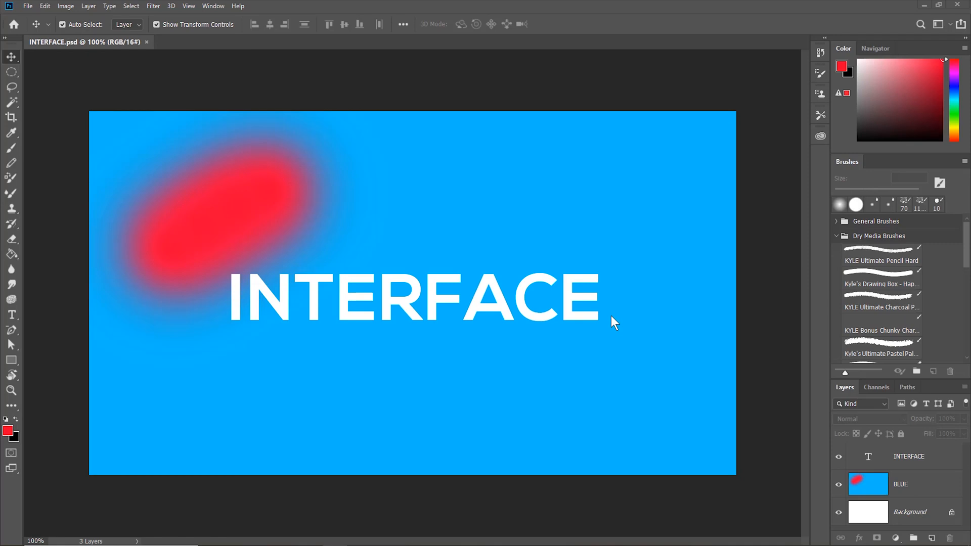
{"action": "mouse_move", "coordinate": [177, 185]}
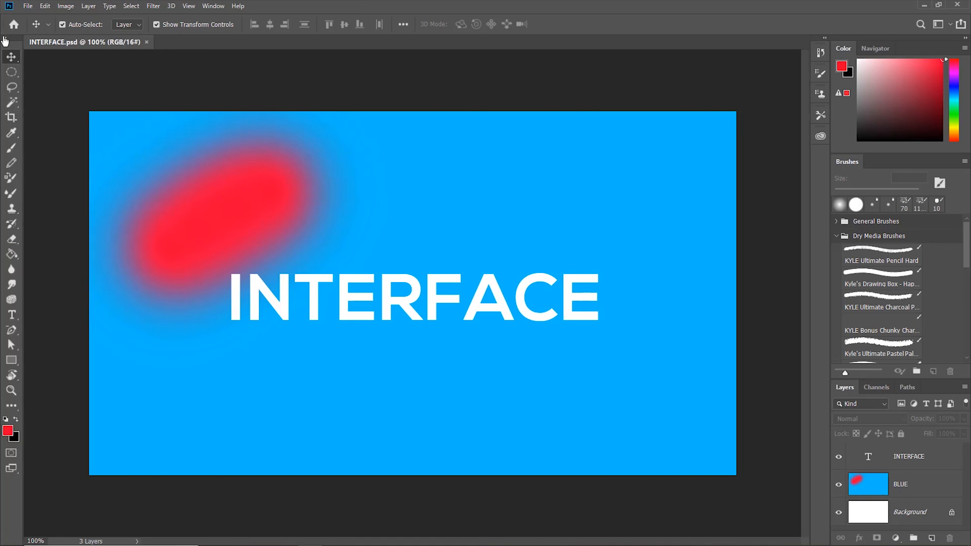
{"action": "mouse_move", "coordinate": [10, 49]}
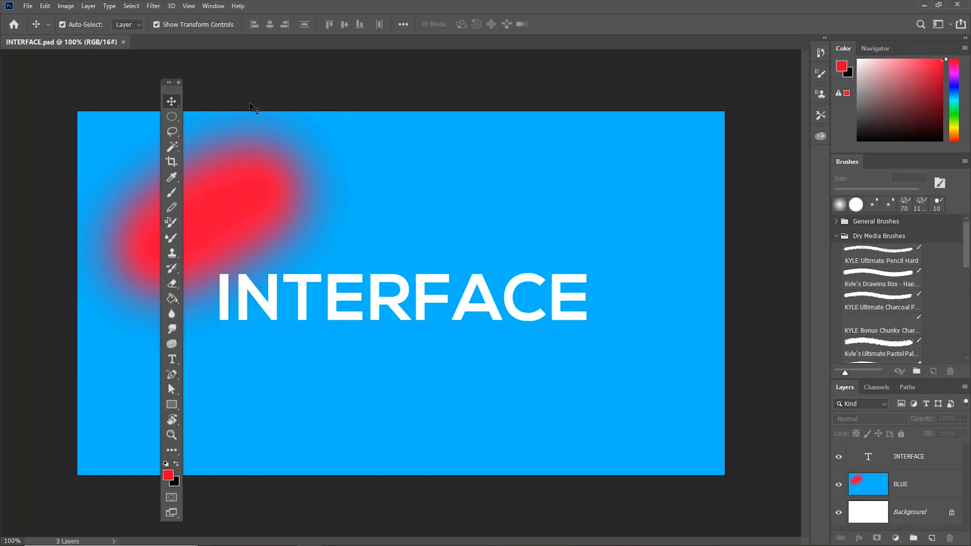
{"action": "left_click_drag", "start_coordinate": [169, 82], "coordinate": [548, 69]}
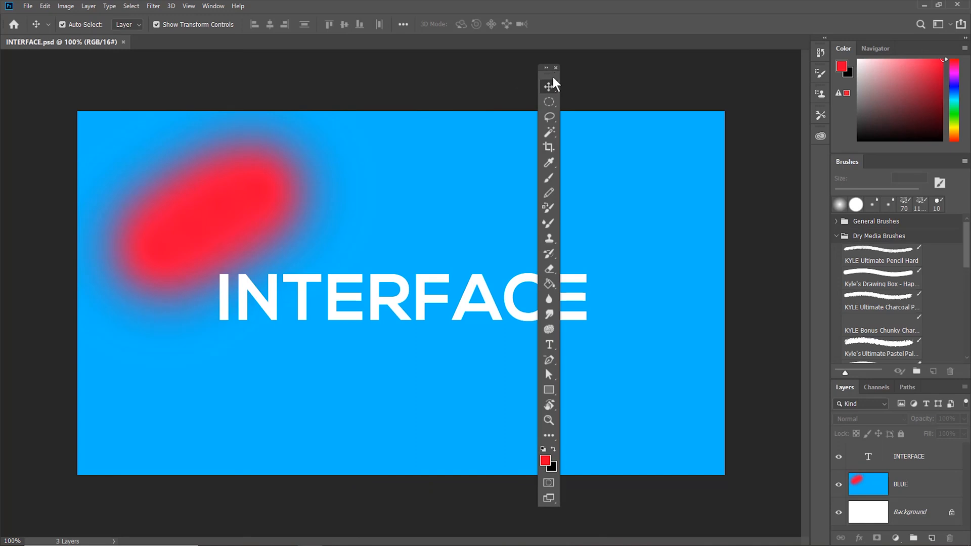
{"action": "left_click_drag", "start_coordinate": [546, 68], "coordinate": [9, 61]}
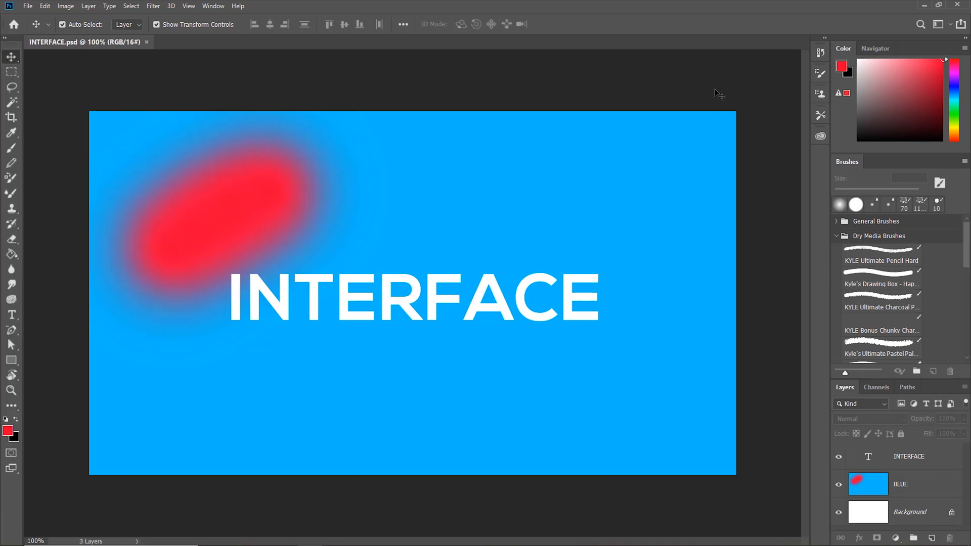
{"action": "mouse_move", "coordinate": [618, 116]}
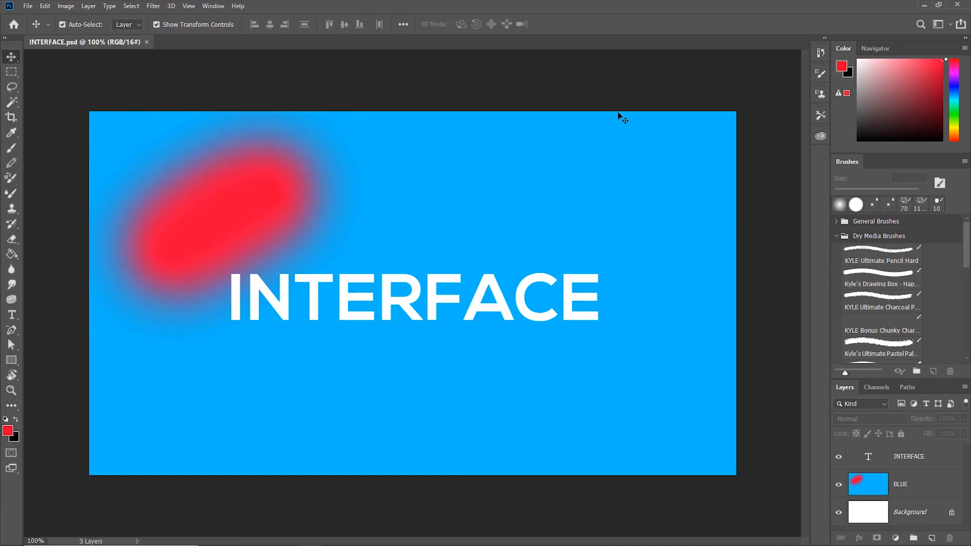
{"action": "mouse_move", "coordinate": [821, 36]}
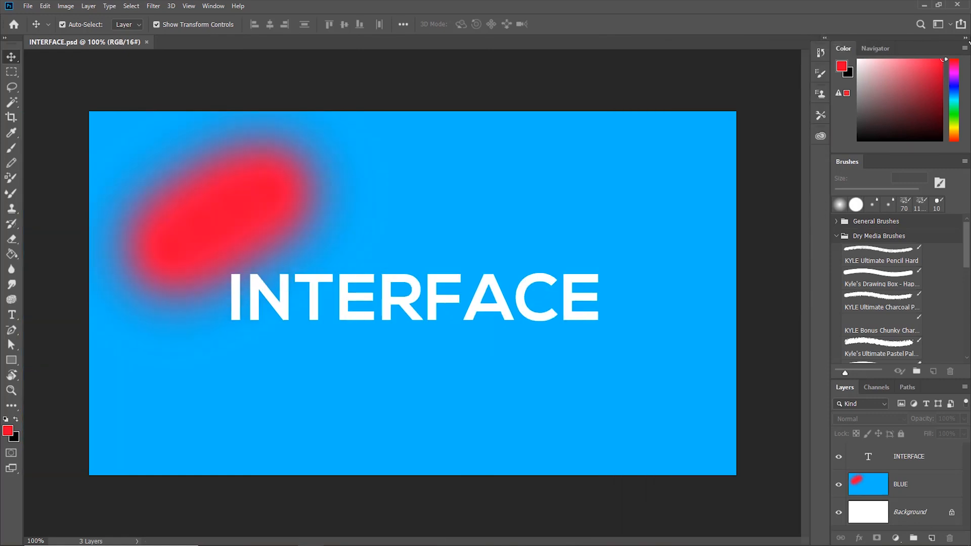
{"action": "mouse_move", "coordinate": [962, 33]}
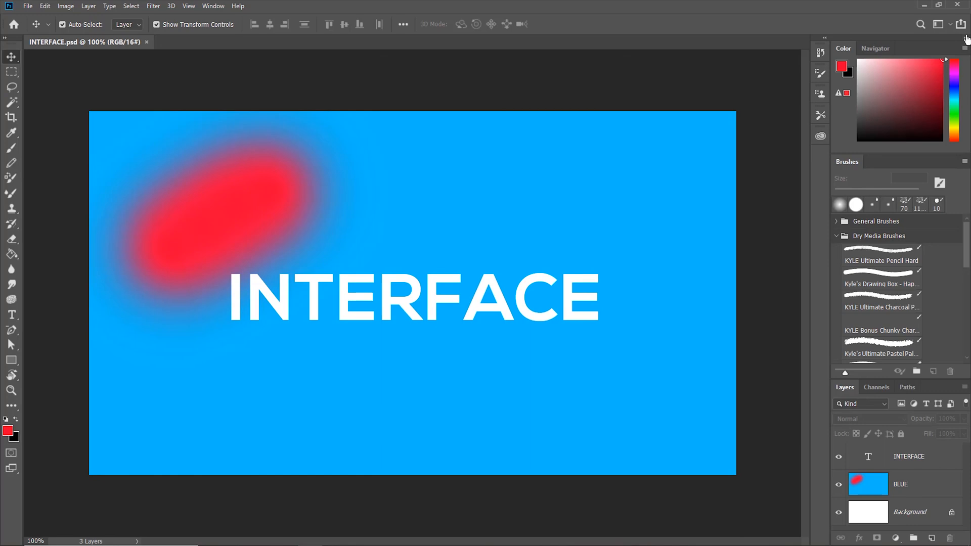
{"action": "mouse_move", "coordinate": [748, 95]}
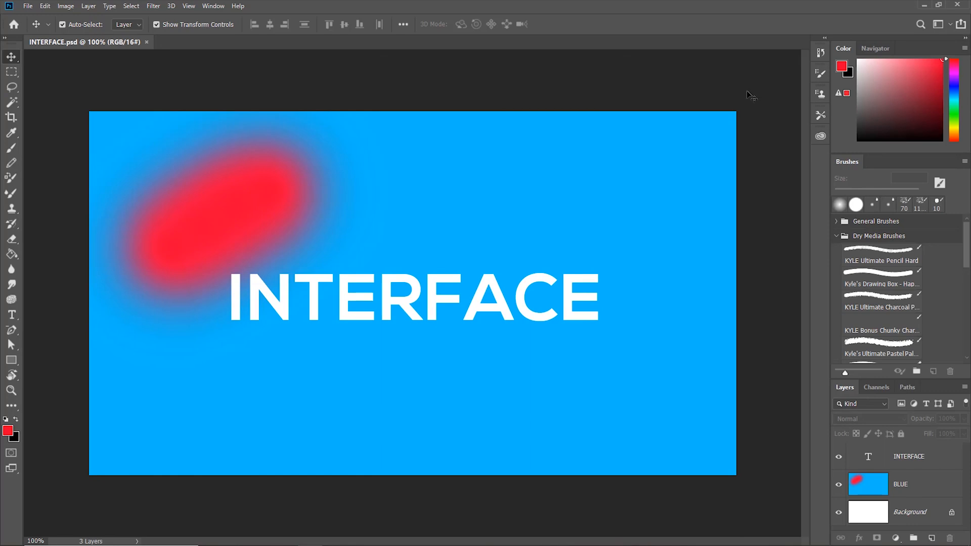
{"action": "mouse_move", "coordinate": [904, 45]}
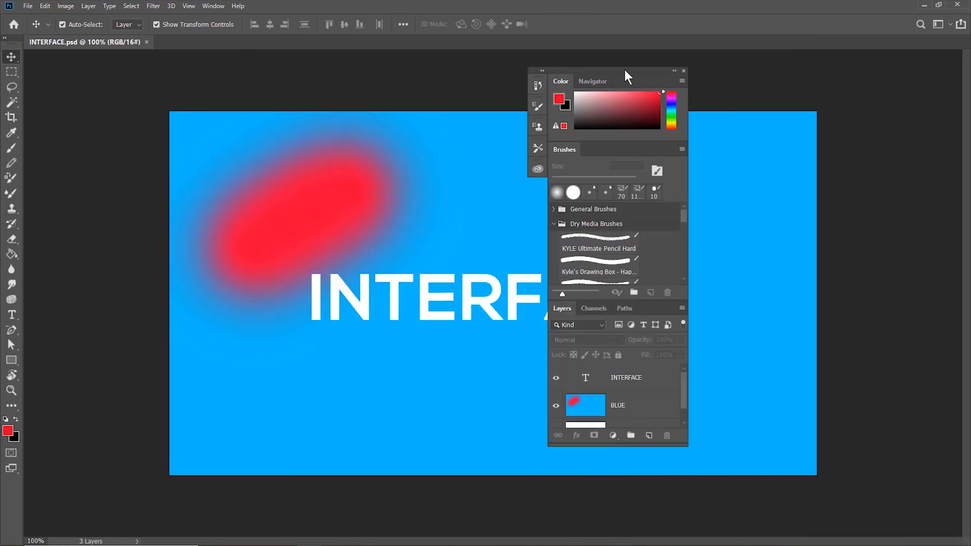
{"action": "left_click_drag", "start_coordinate": [626, 74], "coordinate": [895, 83]}
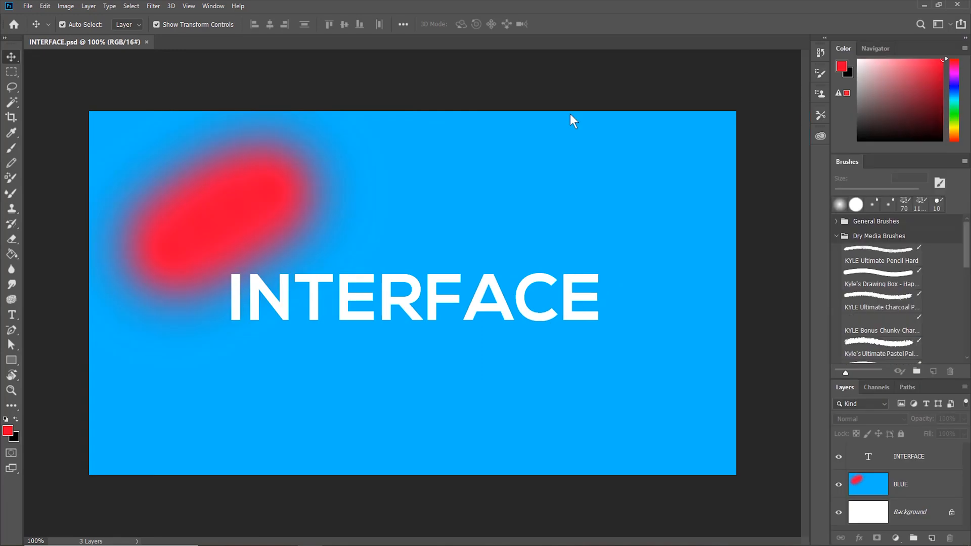
{"action": "mouse_move", "coordinate": [782, 65]}
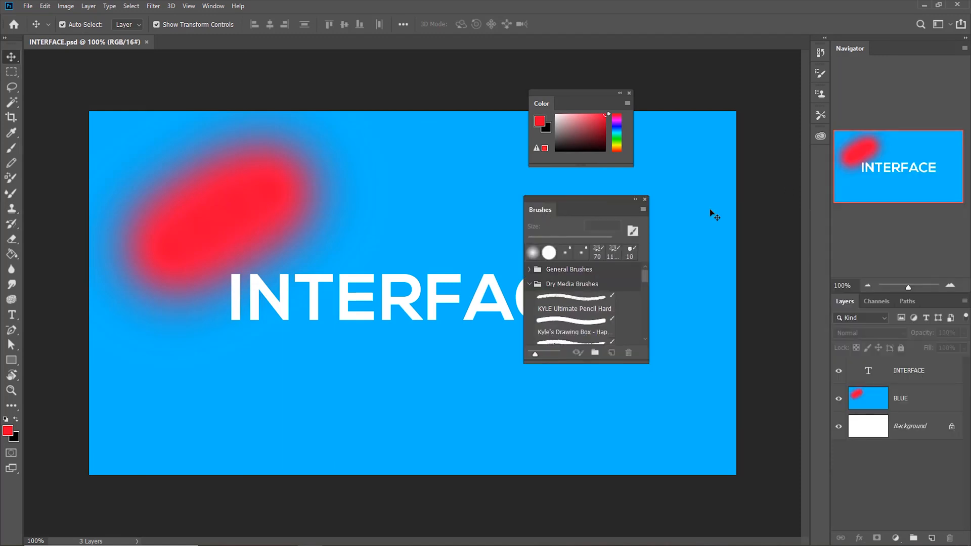
{"action": "mouse_move", "coordinate": [820, 103]}
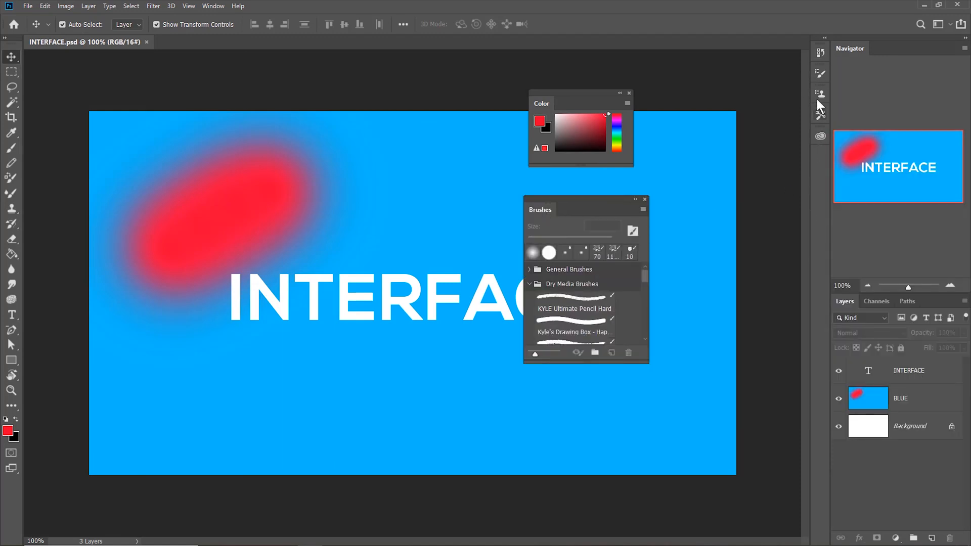
{"action": "mouse_move", "coordinate": [822, 75]}
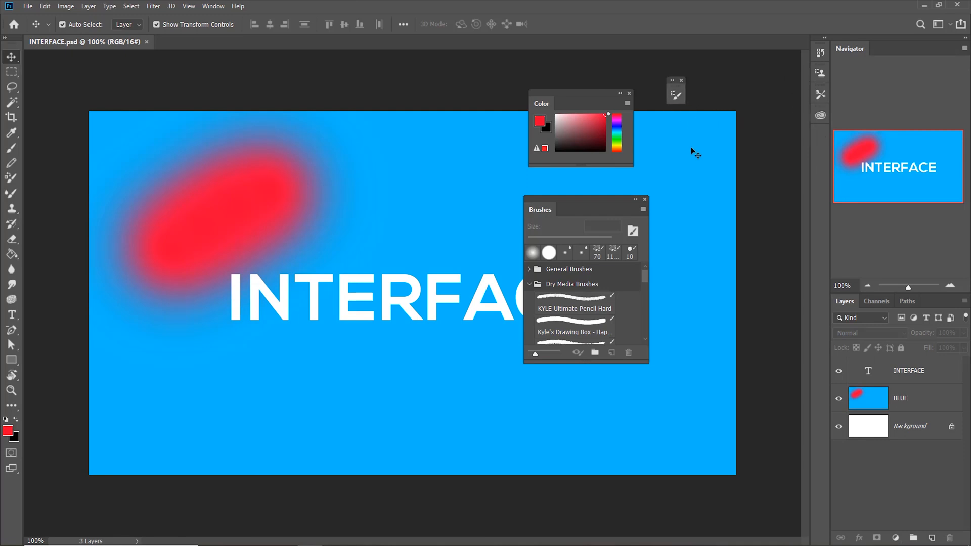
Group the floating Color panel with Navigator and dock Brushes in the right dock
{"action": "left_click_drag", "start_coordinate": [541, 102], "coordinate": [879, 47]}
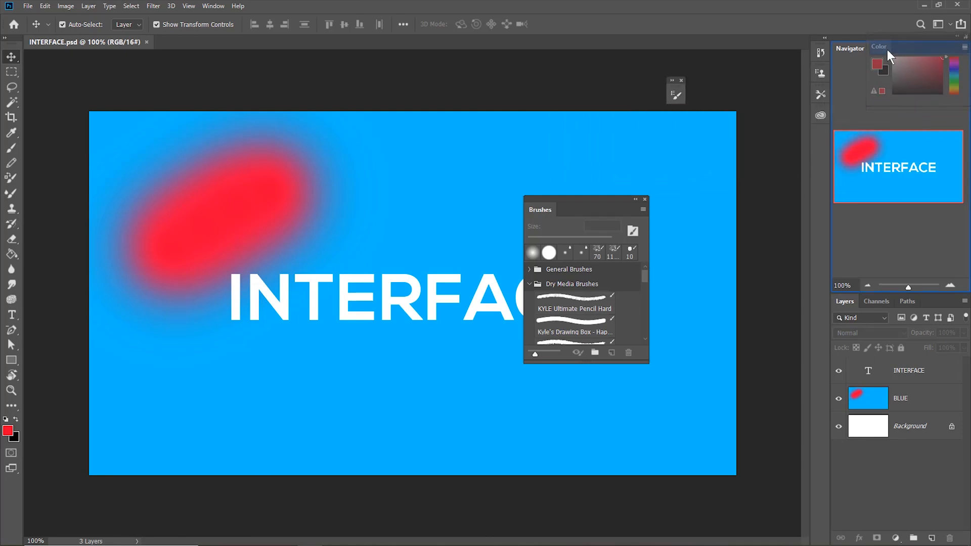
{"action": "left_click", "coordinate": [879, 46]}
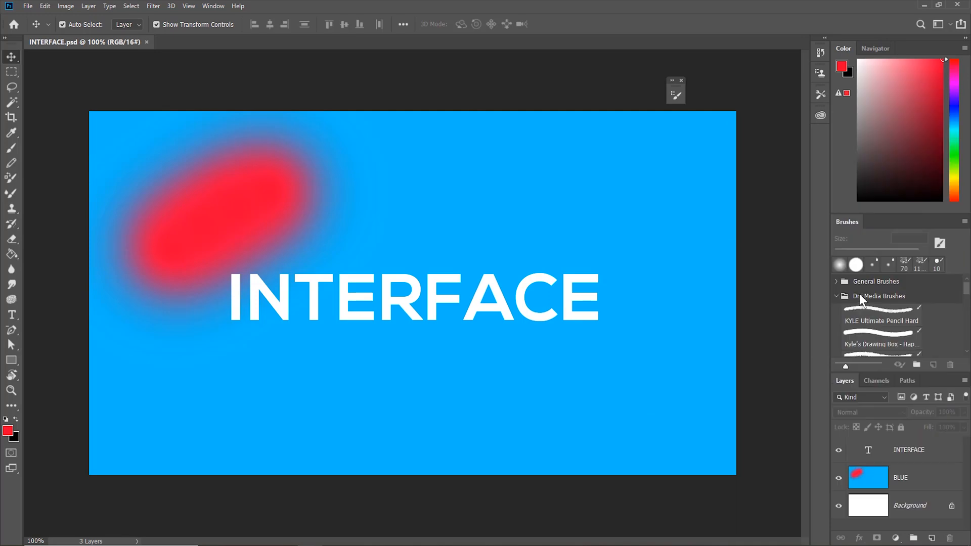
{"action": "mouse_move", "coordinate": [714, 99]}
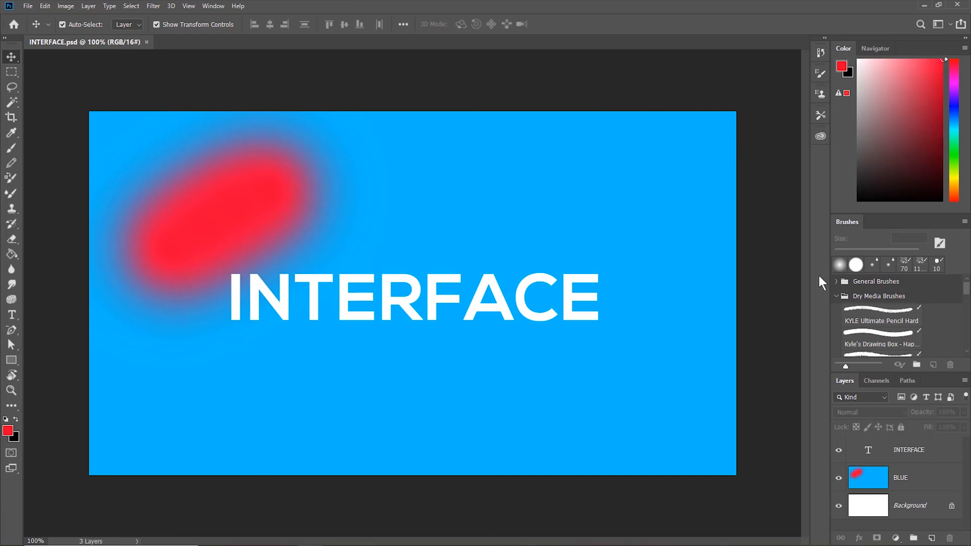
Bring the Navigator tab to the front of the Color panel group
{"action": "left_click", "coordinate": [875, 48]}
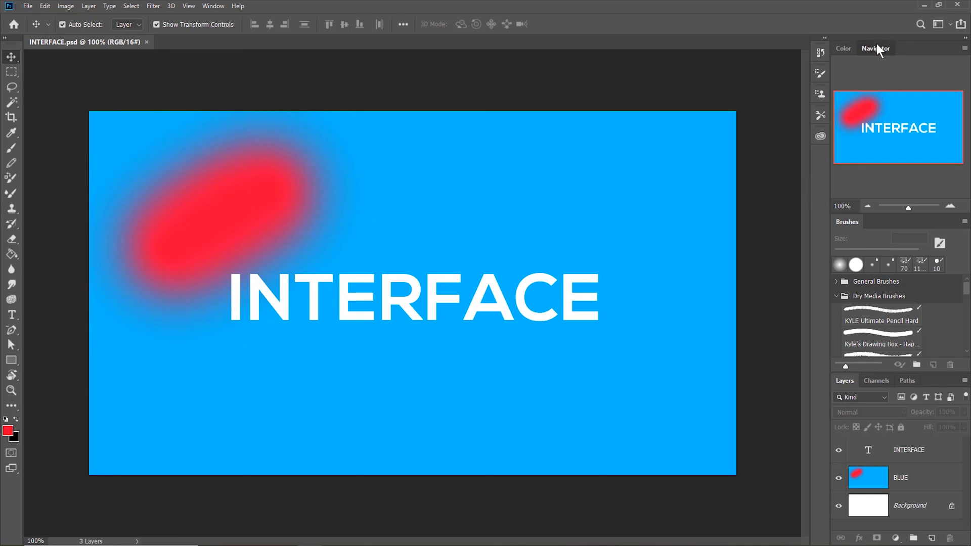
{"action": "left_click", "coordinate": [843, 48]}
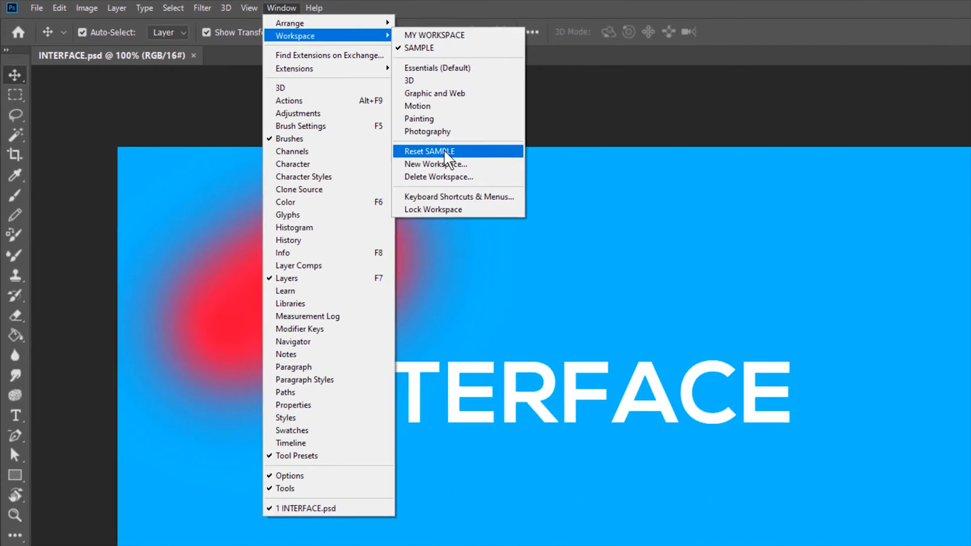
Apply Reset SAMPLE from the Window > Workspace menu
{"action": "left_click", "coordinate": [430, 151]}
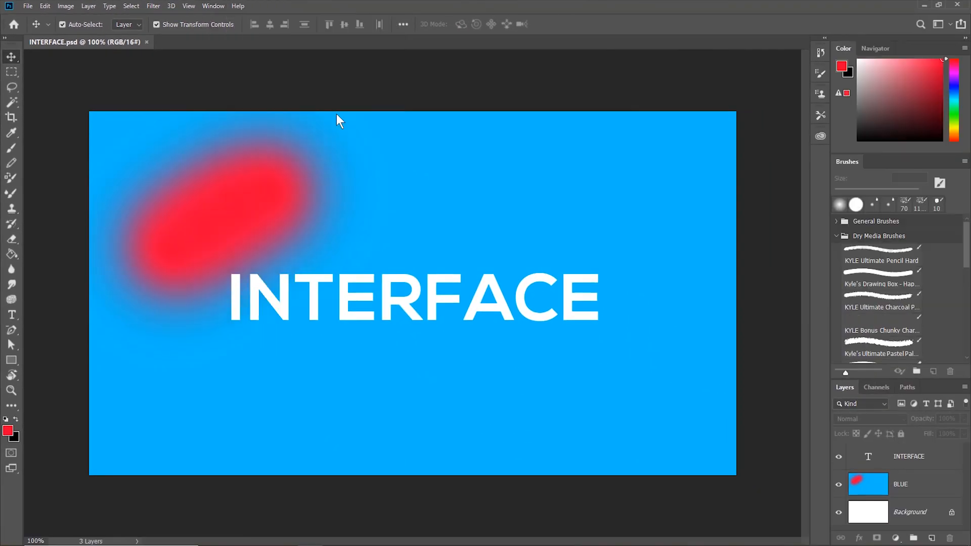